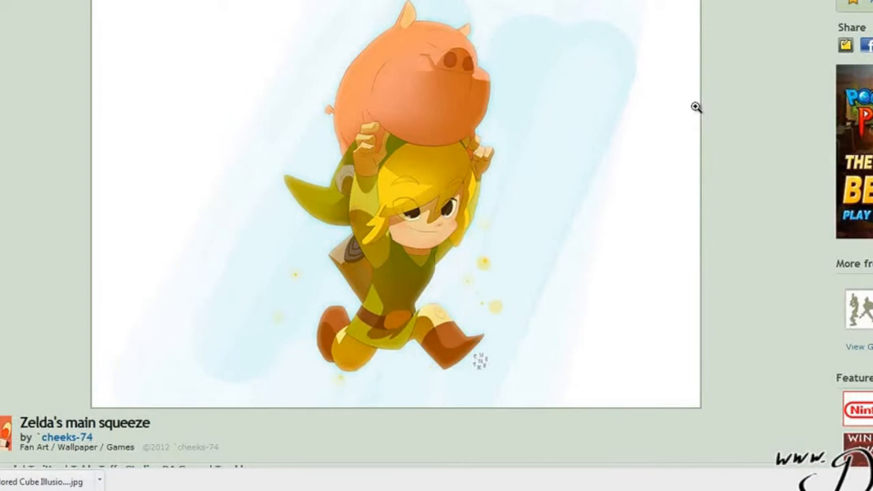
{"action": "mouse_move", "coordinate": [673, 208]}
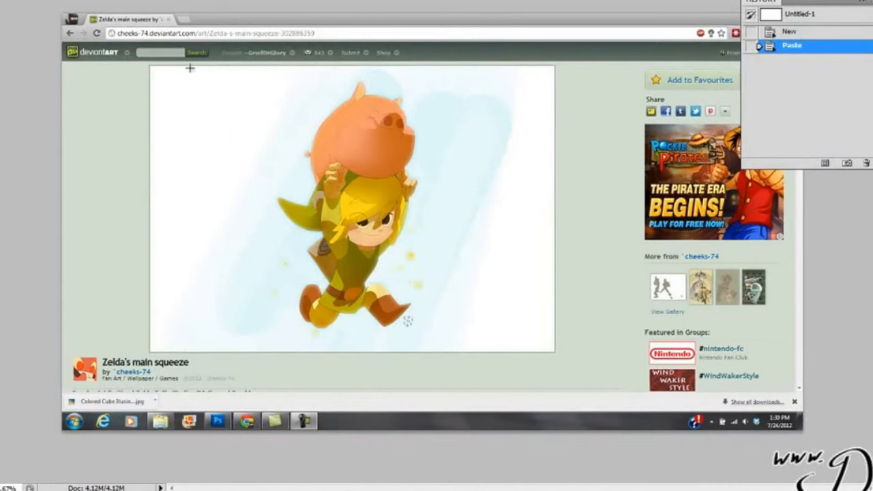
Step: Marquee-select just the Link and pig artwork within the pasted browser screenshot
{"action": "left_click_drag", "start_coordinate": [152, 65], "coordinate": [264, 151]}
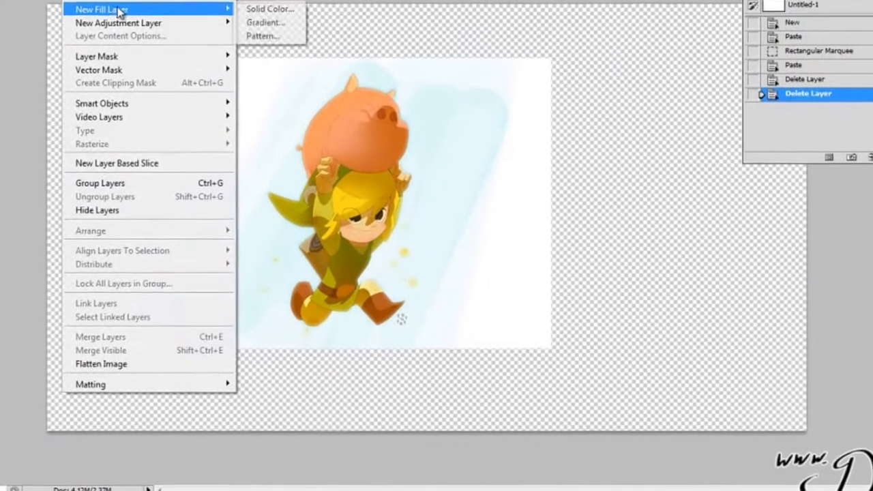
Step: Add a Solid Color fill layer and pick white as its colour
{"action": "left_click", "coordinate": [269, 9]}
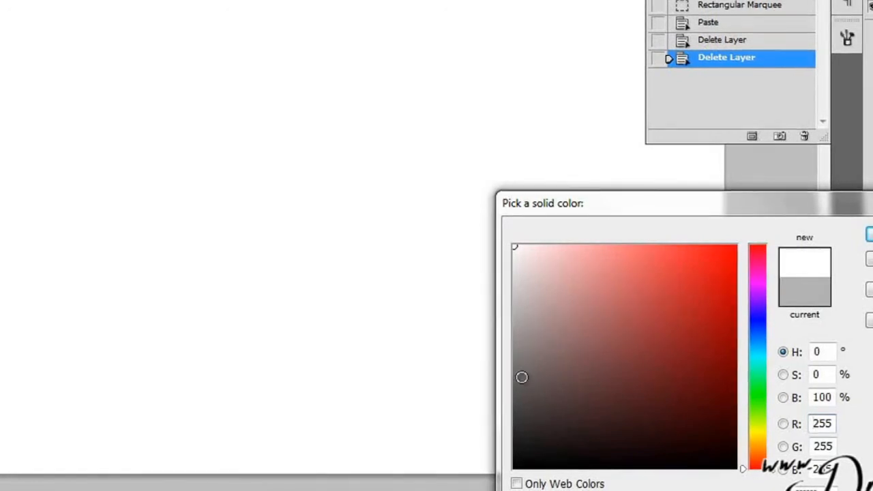
{"action": "left_click", "coordinate": [514, 283]}
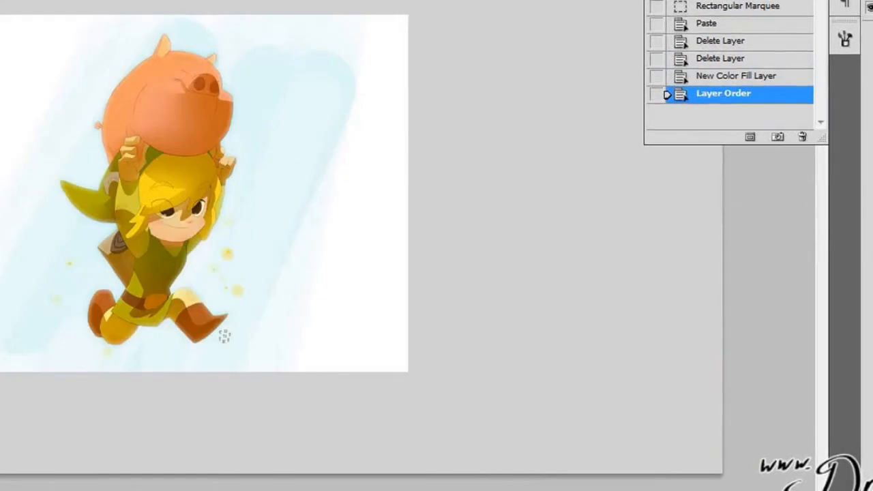
{"action": "left_click", "coordinate": [733, 111]}
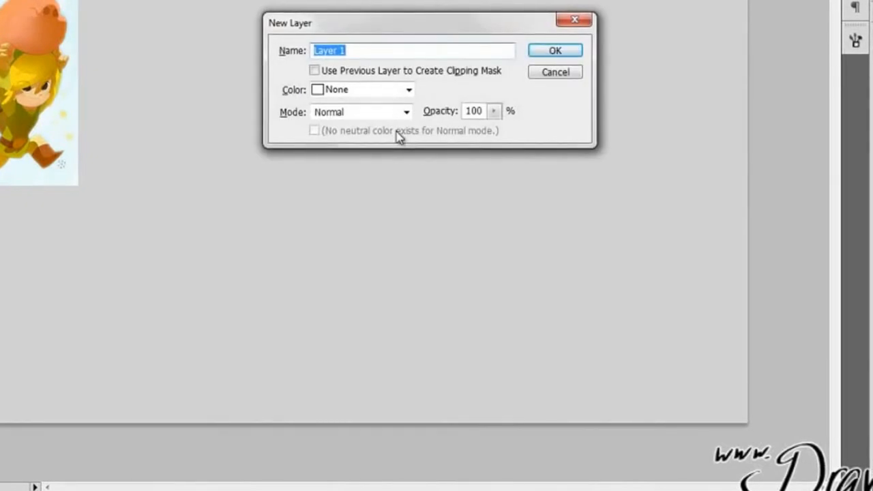
Step: Confirm the New Layer dialog, keeping the default name Layer 1
{"action": "left_click", "coordinate": [555, 50]}
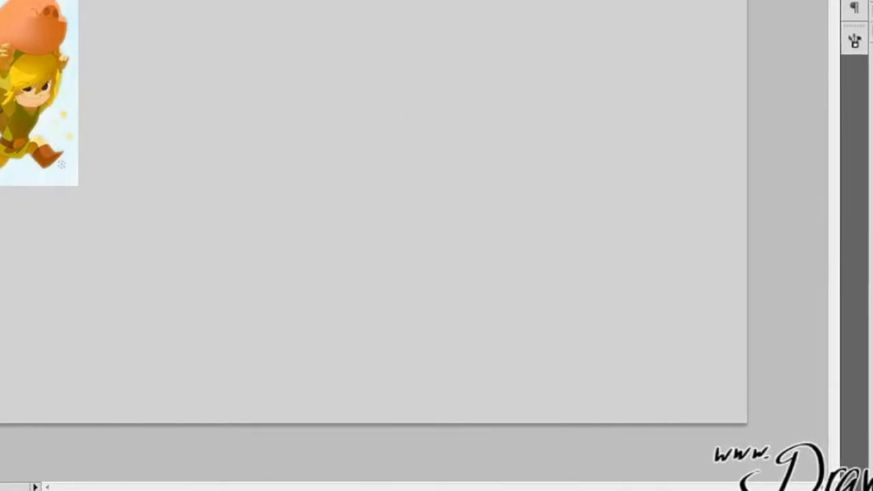
{"action": "mouse_move", "coordinate": [731, 229]}
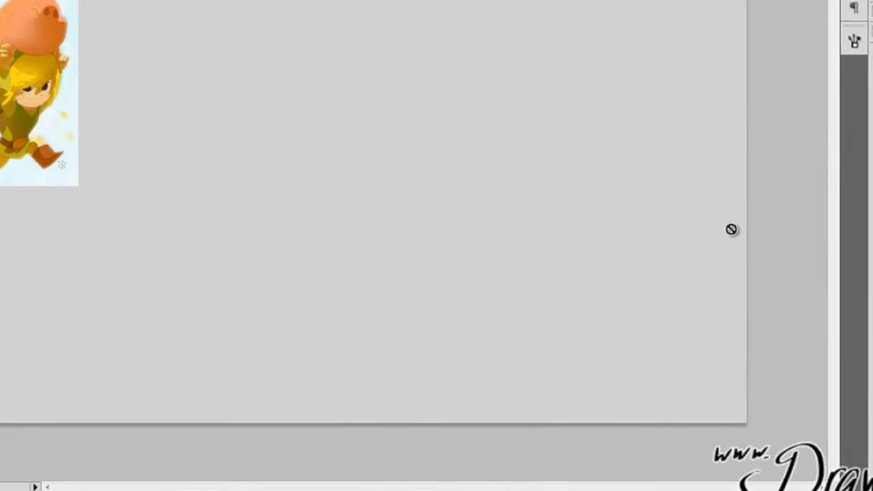
{"action": "mouse_move", "coordinate": [367, 183]}
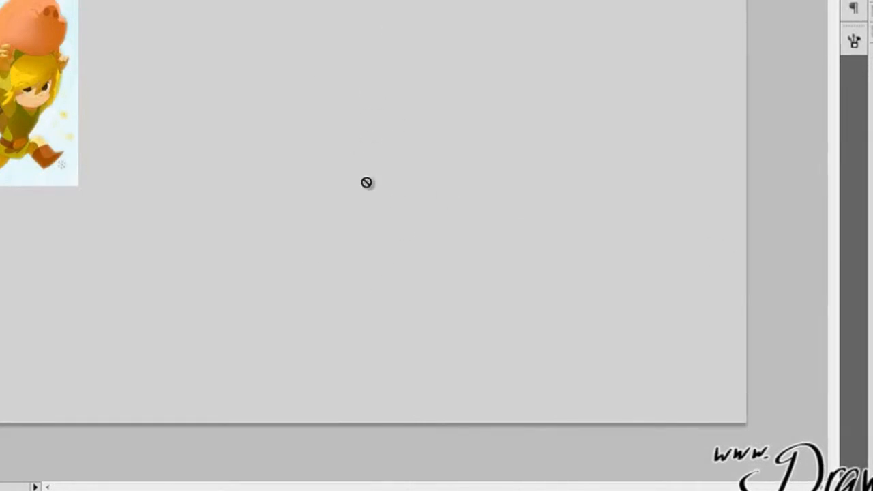
{"action": "mouse_move", "coordinate": [365, 187]}
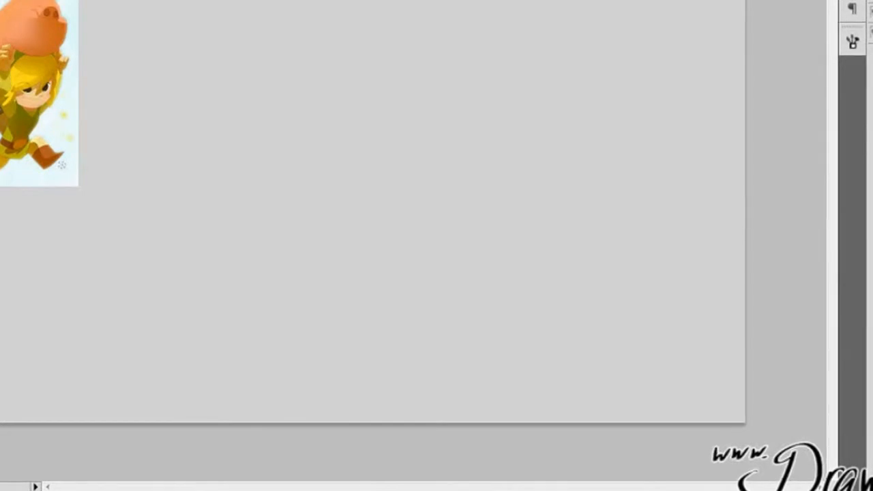
{"action": "mouse_move", "coordinate": [377, 146]}
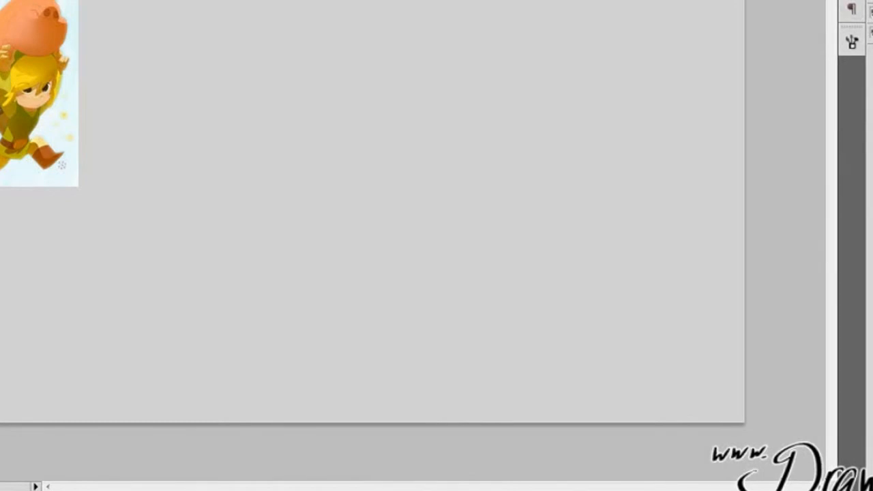
Step: Set the brush tip hardness to 100% in the brush picker
{"action": "left_click_drag", "start_coordinate": [246, 56], "coordinate": [276, 56]}
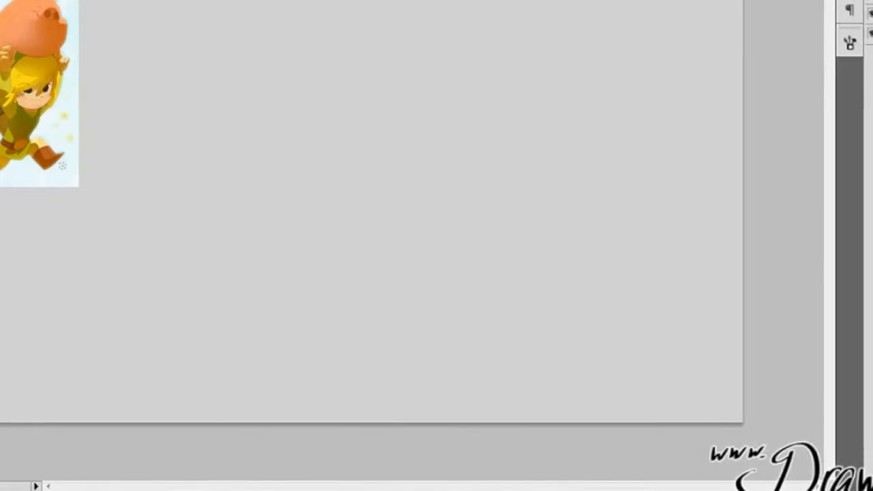
{"action": "mouse_move", "coordinate": [292, 103]}
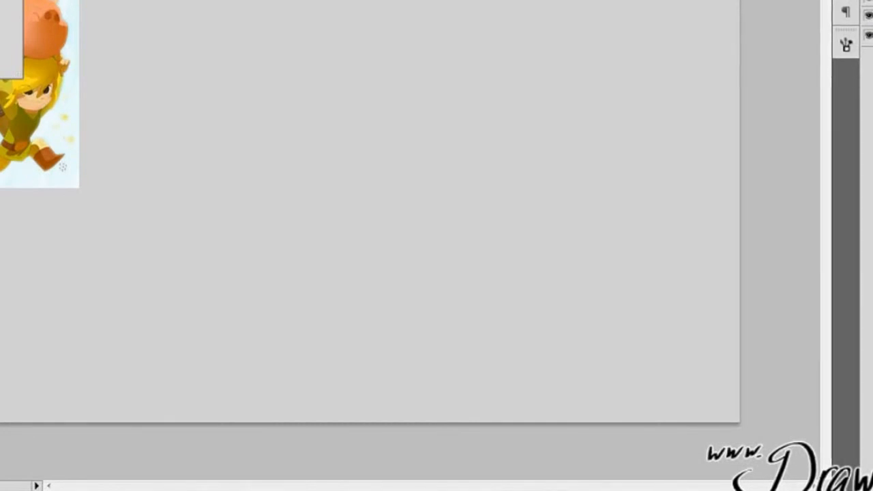
{"action": "left_click_drag", "start_coordinate": [212, 55], "coordinate": [478, 219]}
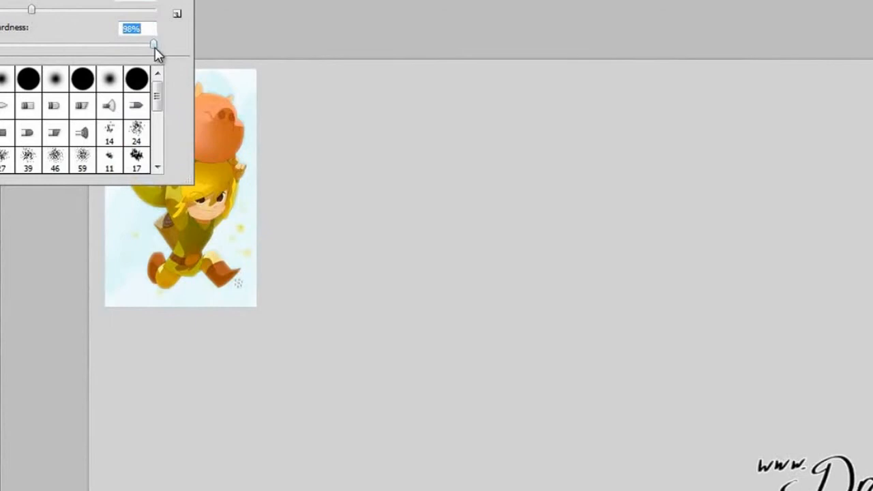
{"action": "left_click_drag", "start_coordinate": [154, 43], "coordinate": [155, 44]}
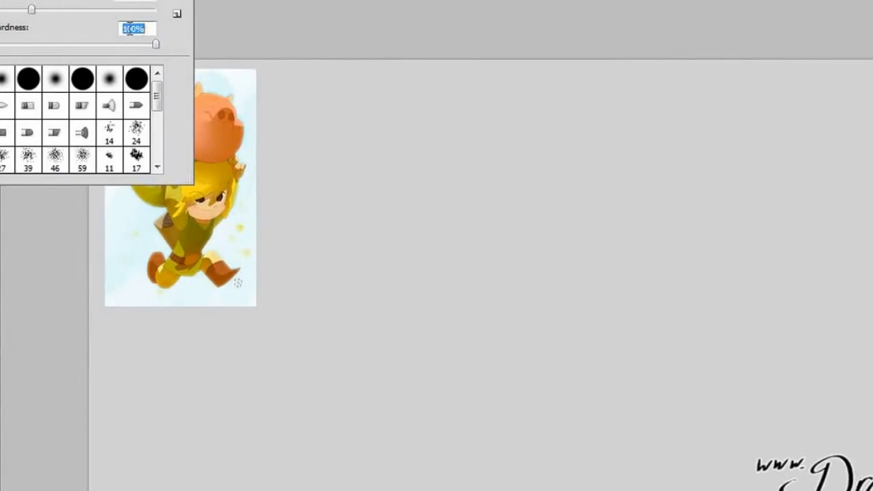
{"action": "type", "text": "100%"}
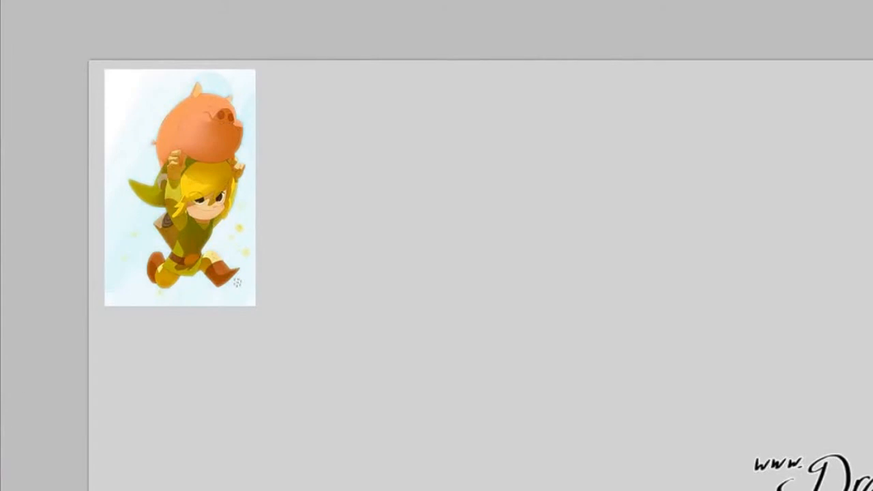
{"action": "left_click_drag", "start_coordinate": [447, 151], "coordinate": [484, 406]}
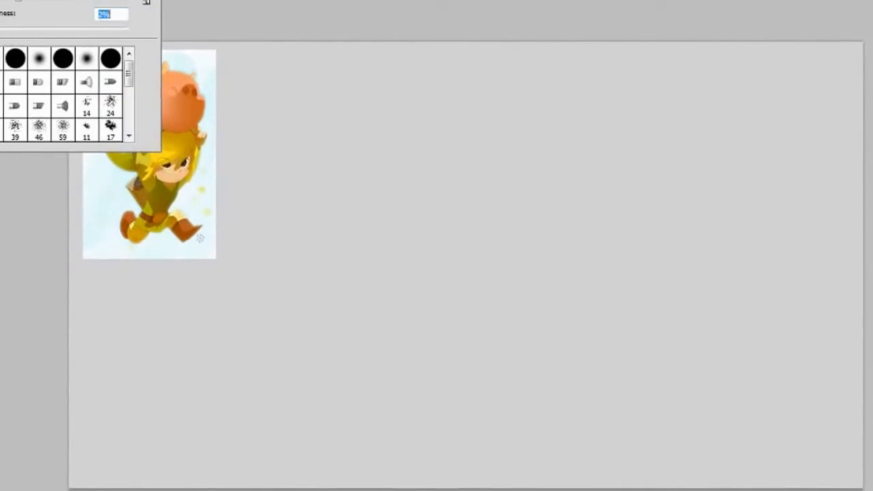
{"action": "left_click_drag", "start_coordinate": [365, 99], "coordinate": [471, 389]}
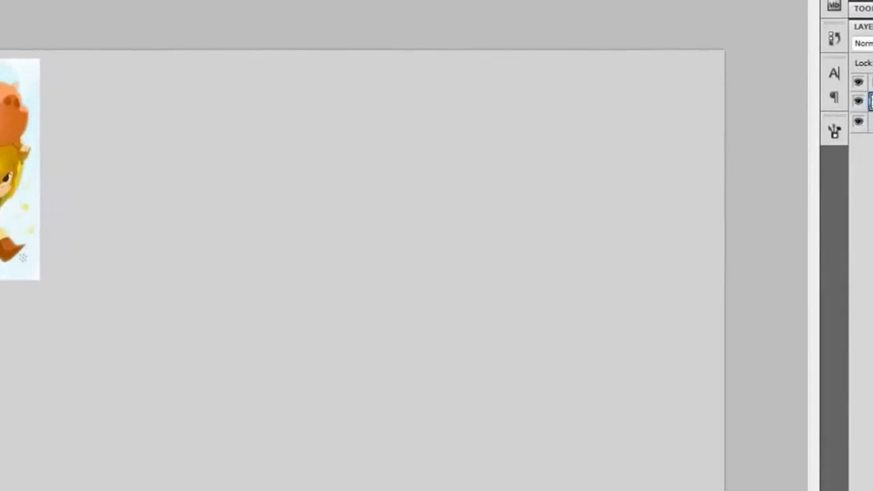
{"action": "left_click_drag", "start_coordinate": [171, 163], "coordinate": [218, 423]}
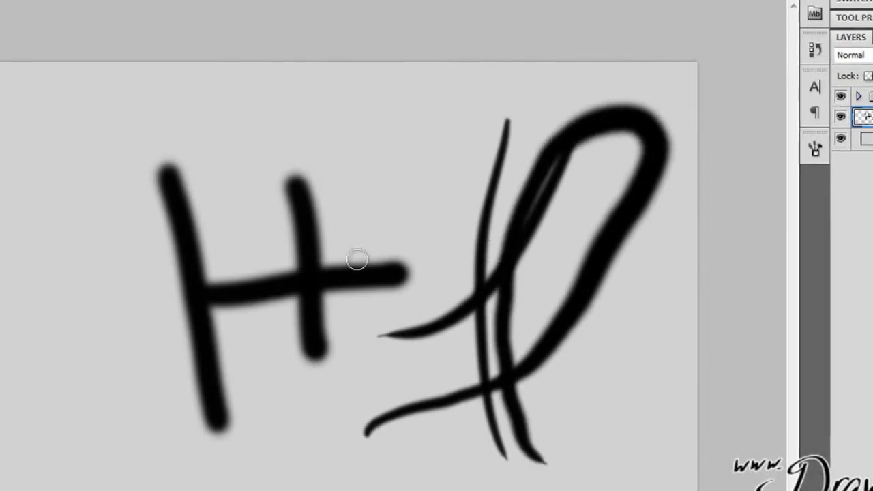
{"action": "mouse_move", "coordinate": [438, 166]}
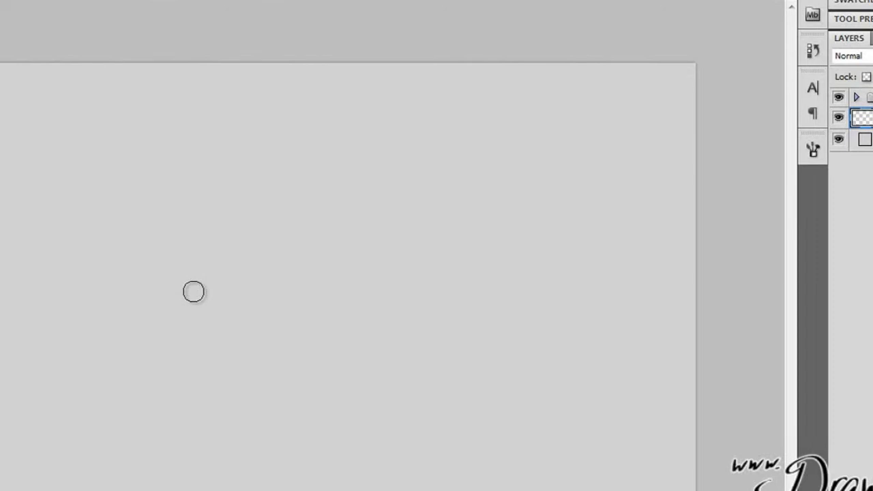
{"action": "mouse_move", "coordinate": [148, 171]}
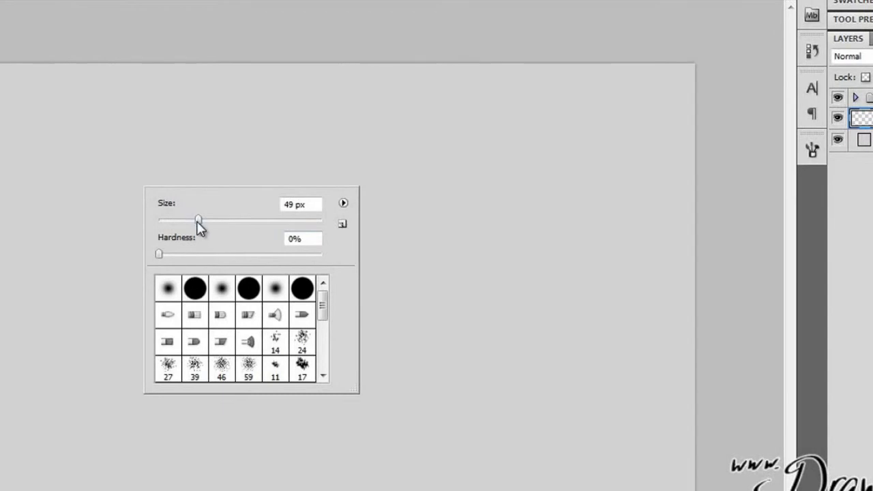
Step: Enlarge the soft brush tip with the Size slider, leaving hardness at 0%
{"action": "left_click_drag", "start_coordinate": [197, 219], "coordinate": [235, 220]}
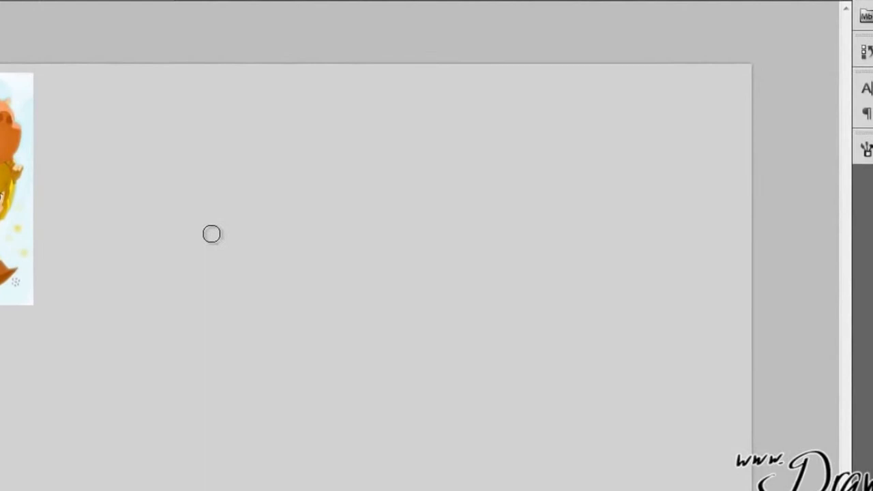
Step: Paint light grey, darker grey and bold black test strokes across the canvas
{"action": "left_click_drag", "start_coordinate": [198, 147], "coordinate": [273, 409]}
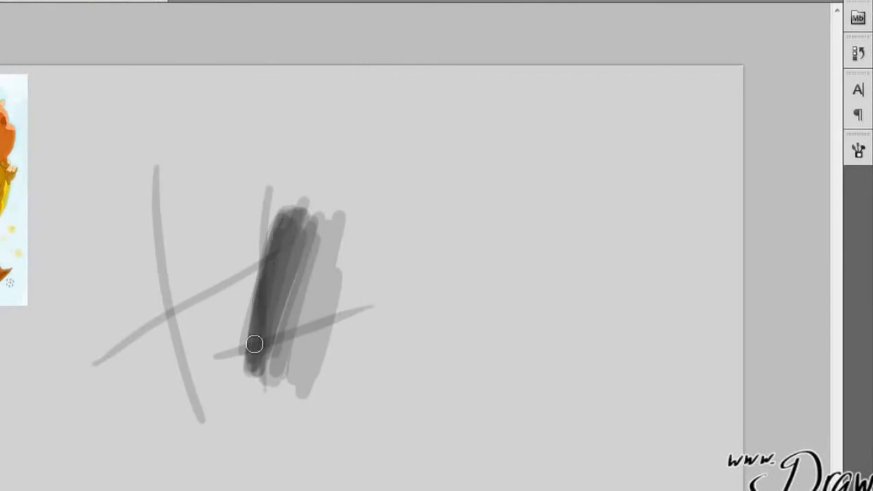
{"action": "left_click_drag", "start_coordinate": [254, 344], "coordinate": [253, 312]}
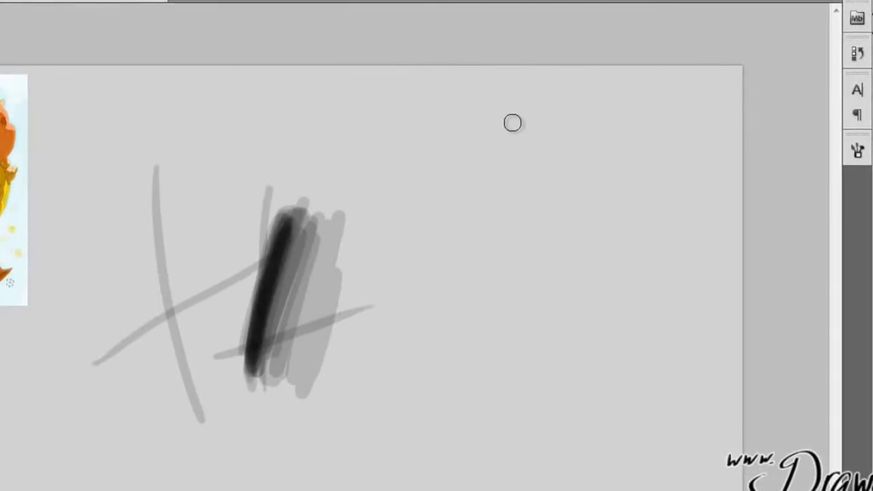
{"action": "mouse_move", "coordinate": [364, 193]}
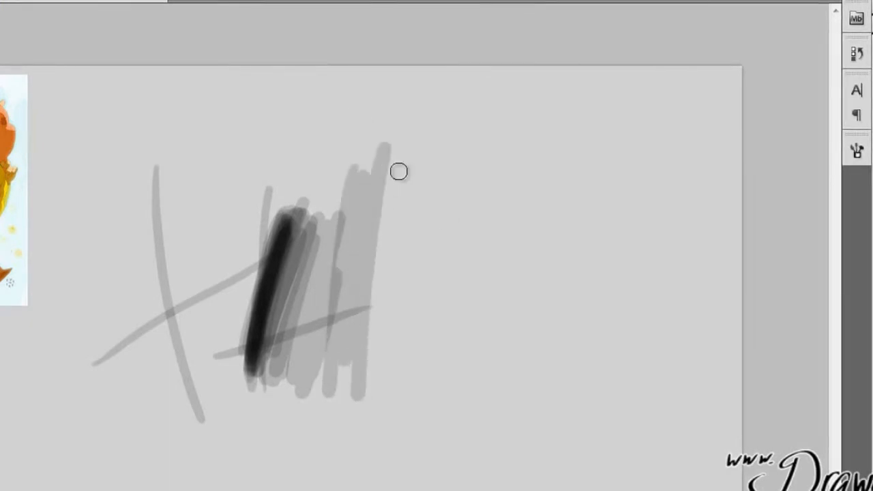
{"action": "left_click_drag", "start_coordinate": [399, 172], "coordinate": [378, 141]}
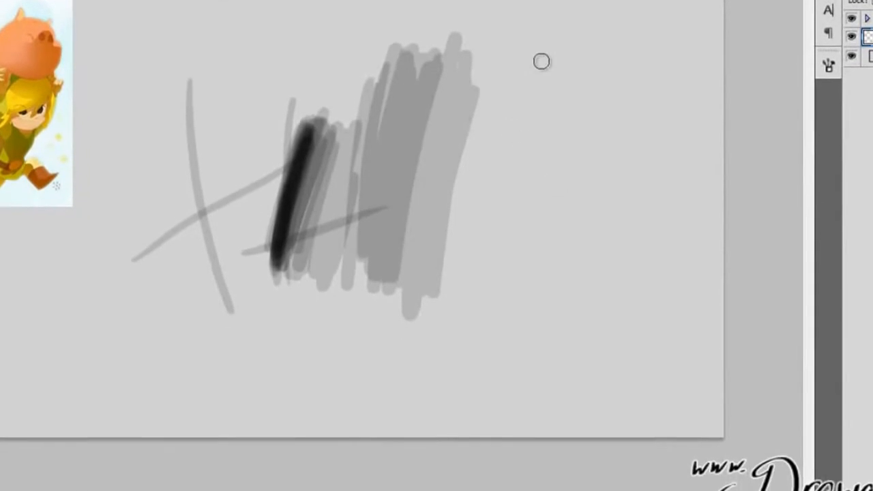
{"action": "left_click_drag", "start_coordinate": [508, 31], "coordinate": [447, 348]}
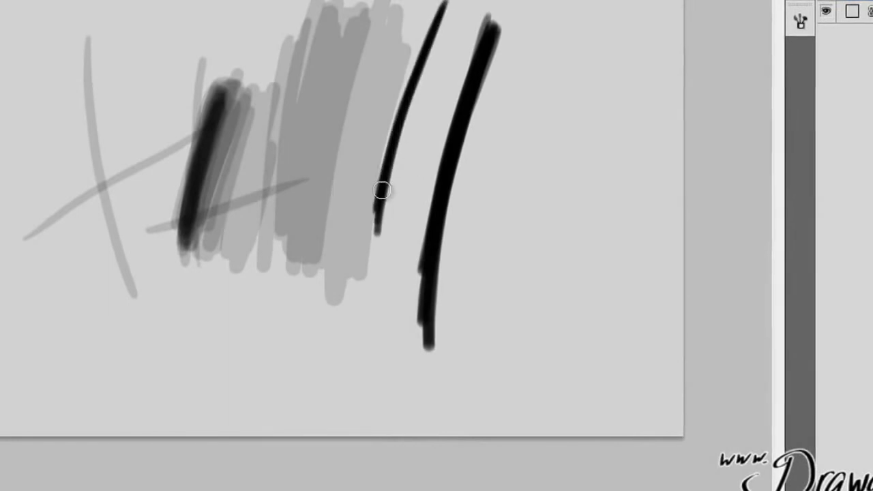
{"action": "mouse_move", "coordinate": [328, 144]}
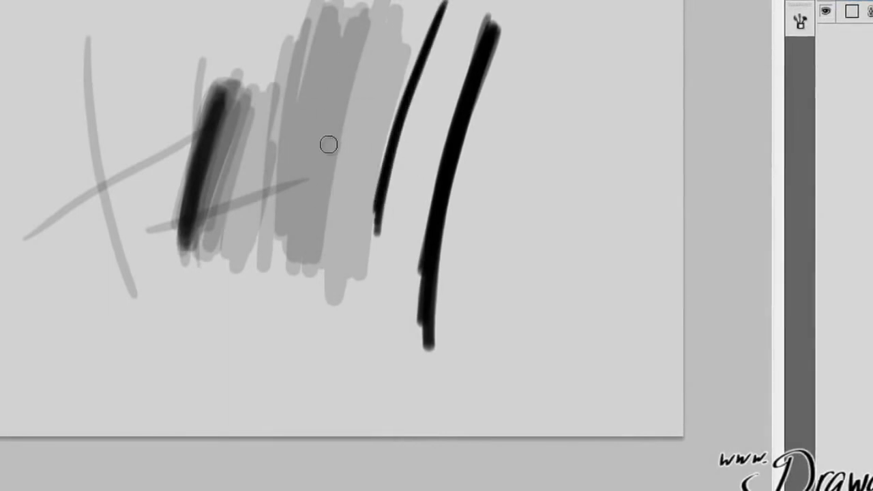
{"action": "mouse_move", "coordinate": [353, 6]}
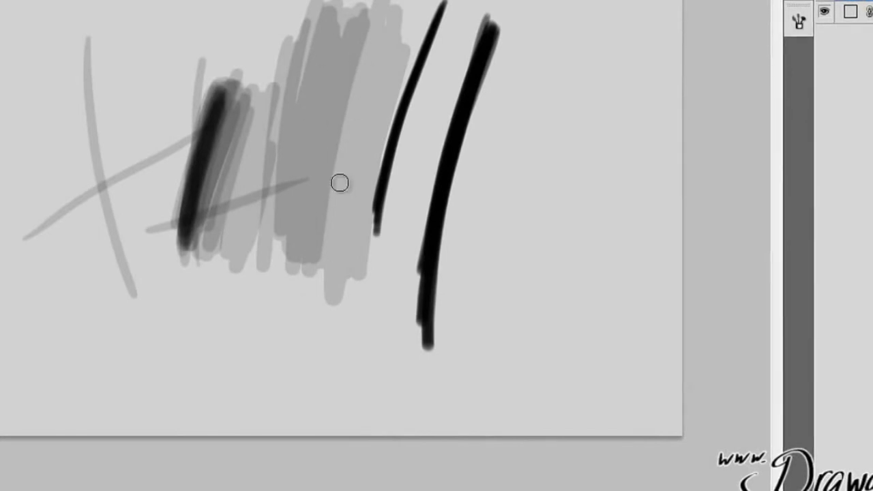
{"action": "left_click_drag", "start_coordinate": [539, 34], "coordinate": [594, 312]}
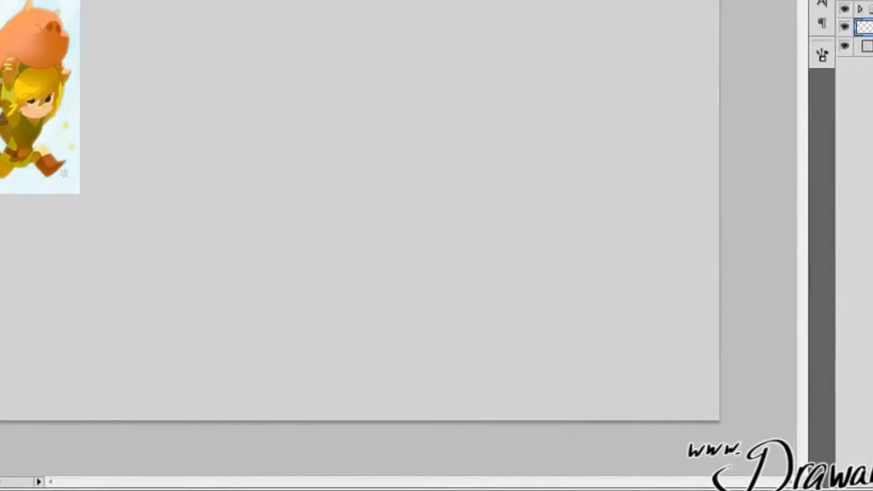
{"action": "mouse_move", "coordinate": [256, 147]}
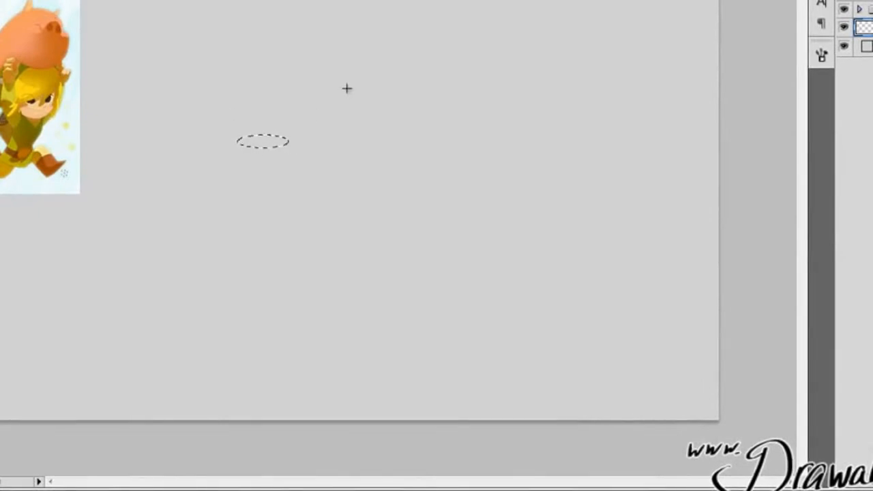
{"action": "mouse_move", "coordinate": [232, 87]}
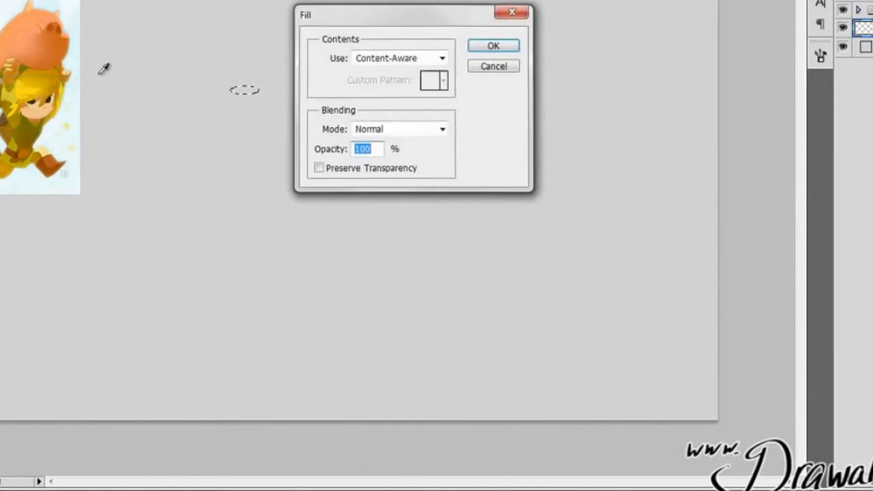
Step: Close the Fill dialog after filling the elliptical selection with black
{"action": "left_click", "coordinate": [493, 45]}
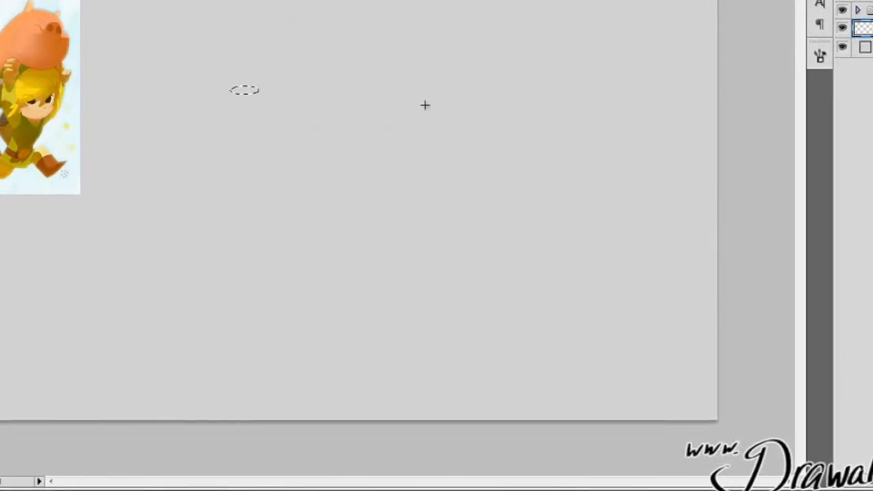
{"action": "mouse_move", "coordinate": [183, 93]}
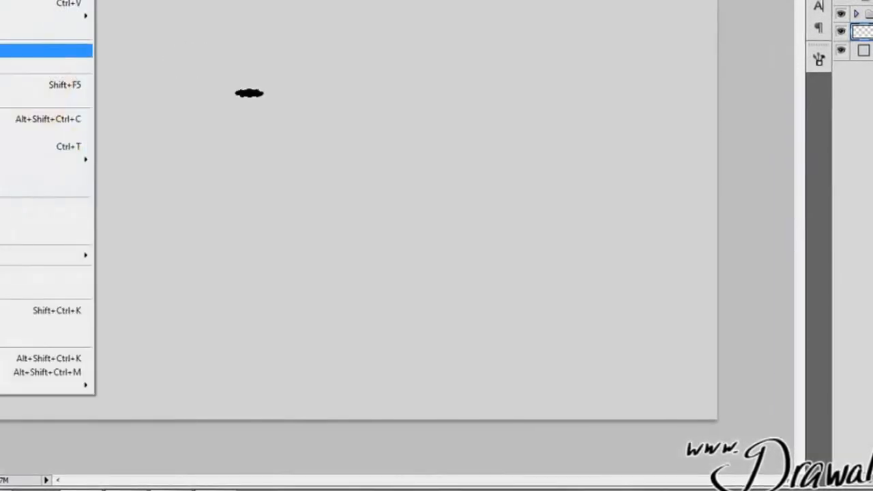
{"action": "mouse_move", "coordinate": [69, 146]}
{"action": "type", "text": "w"}
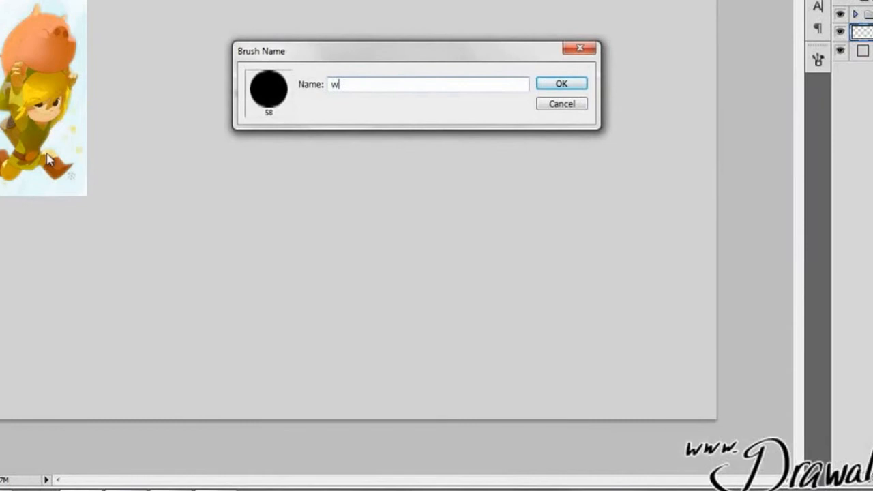
Step: Confirm the brush-naming dialog to save the black blob as a brush tip
{"action": "left_click", "coordinate": [560, 83]}
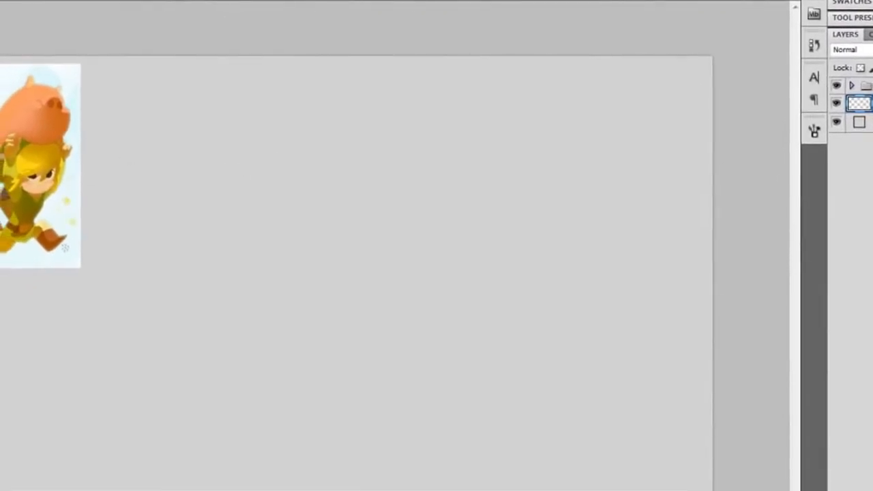
Step: Select the saved flat elliptical tip in Brush settings and paint a thin curved test stroke
{"action": "left_click_drag", "start_coordinate": [160, 158], "coordinate": [542, 365]}
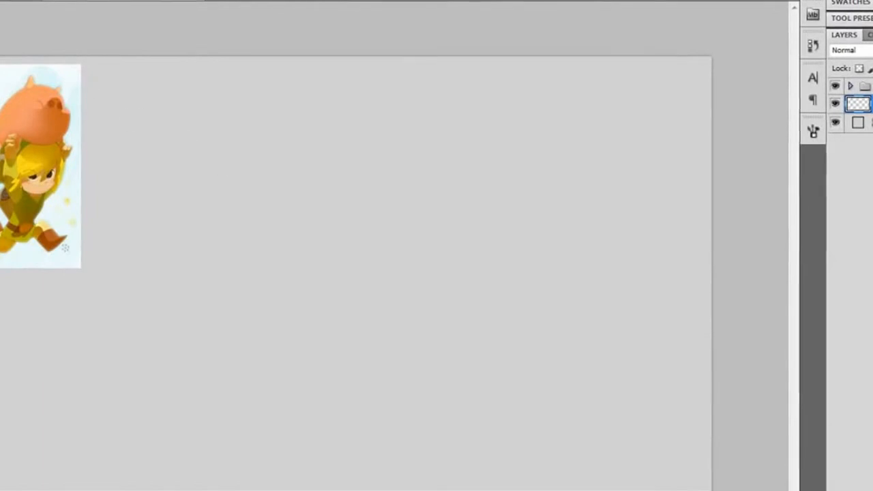
{"action": "left_click", "coordinate": [812, 130]}
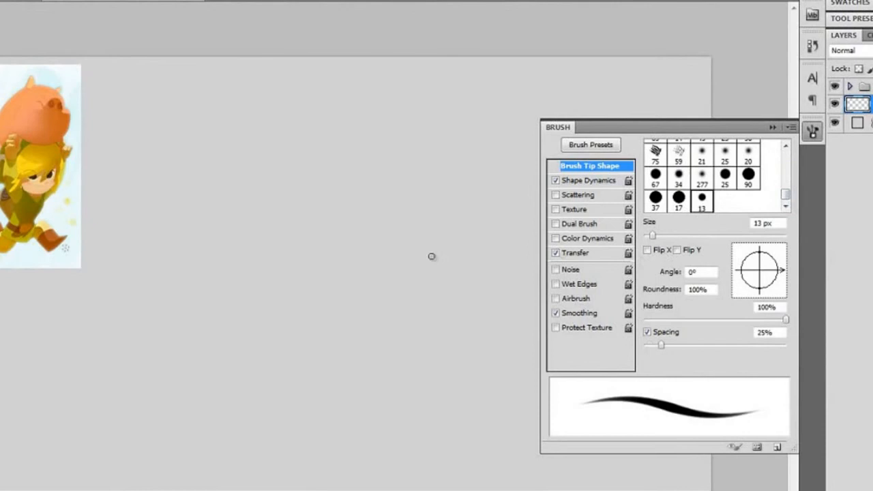
{"action": "left_click", "coordinate": [678, 198]}
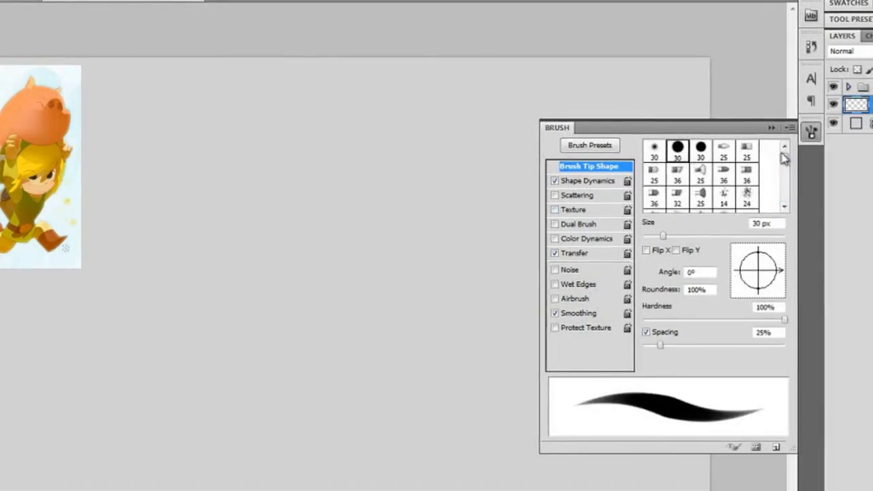
{"action": "left_click", "coordinate": [789, 128]}
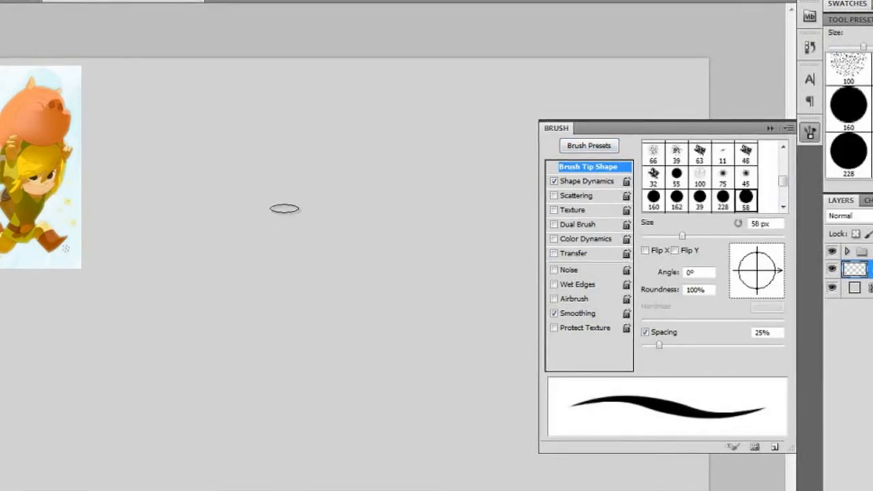
{"action": "left_click", "coordinate": [810, 132]}
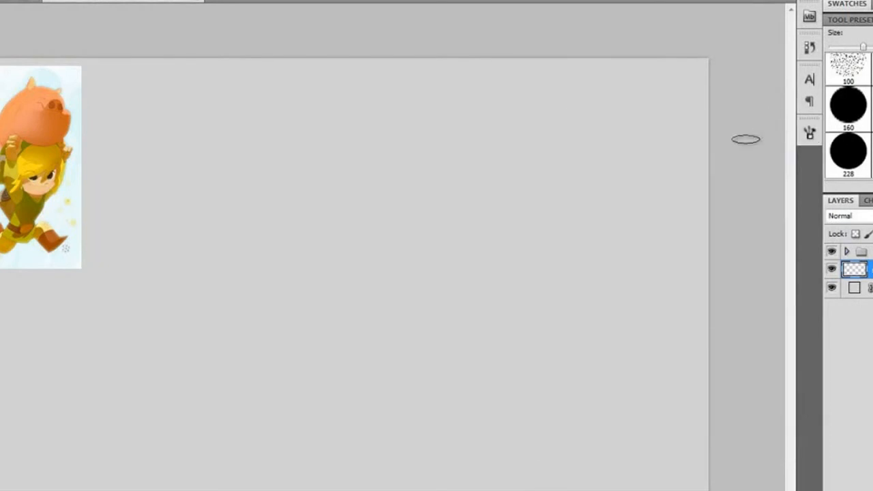
{"action": "left_click_drag", "start_coordinate": [417, 143], "coordinate": [191, 225]}
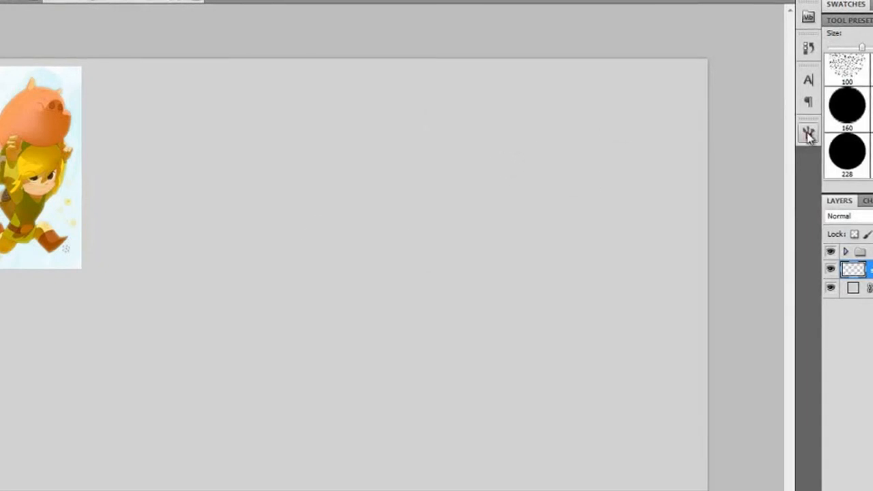
{"action": "left_click", "coordinate": [808, 133]}
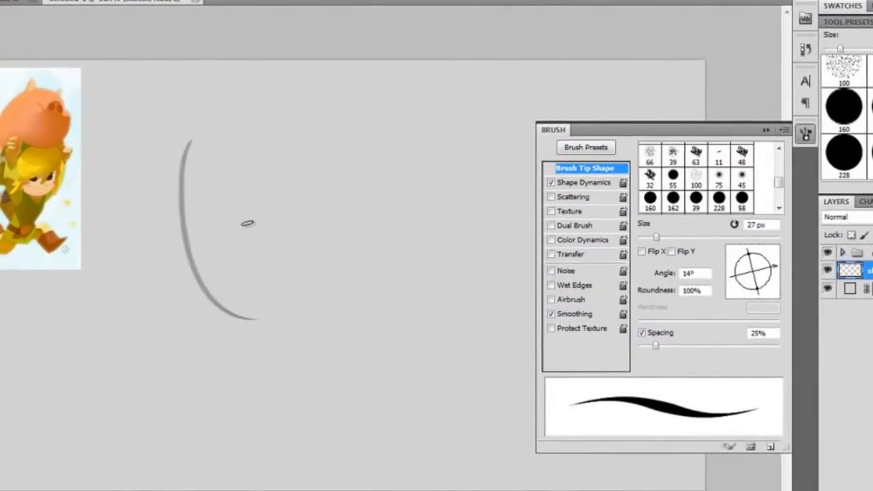
Step: Shrink the flat brush tip to 13 px and close the Brush settings panel
{"action": "right_click", "coordinate": [247, 223]}
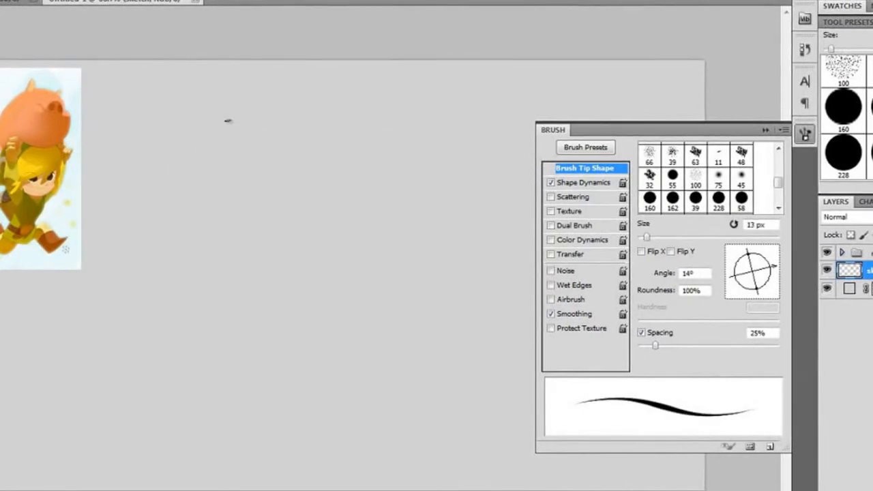
{"action": "left_click", "coordinate": [805, 135]}
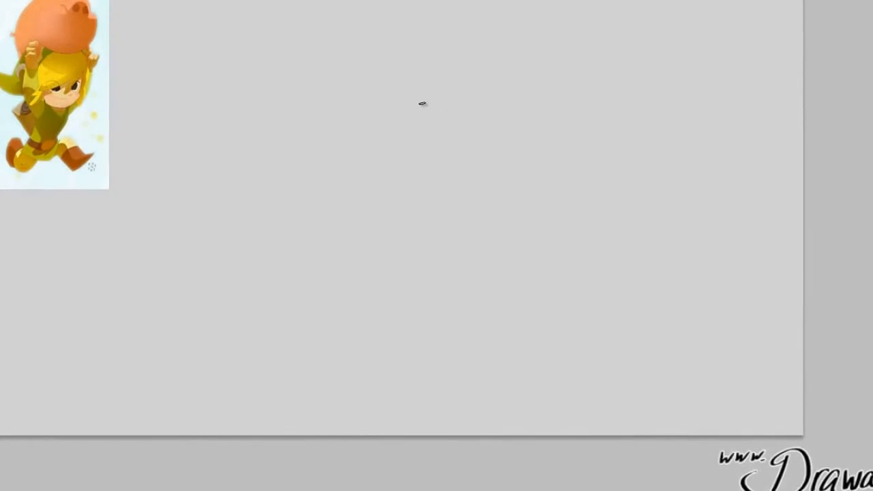
Step: Sketch loose gesture lines for Link's torso and both running legs
{"action": "left_click_drag", "start_coordinate": [423, 102], "coordinate": [399, 205]}
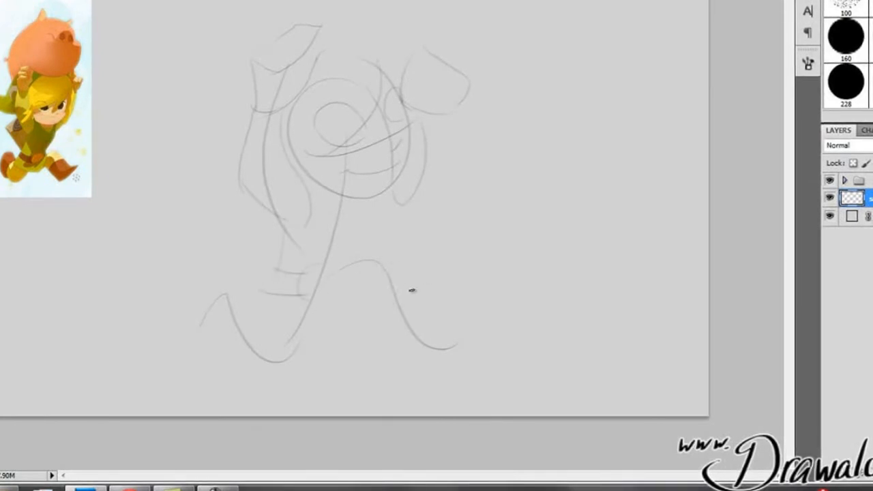
{"action": "left_click_drag", "start_coordinate": [410, 289], "coordinate": [440, 341]}
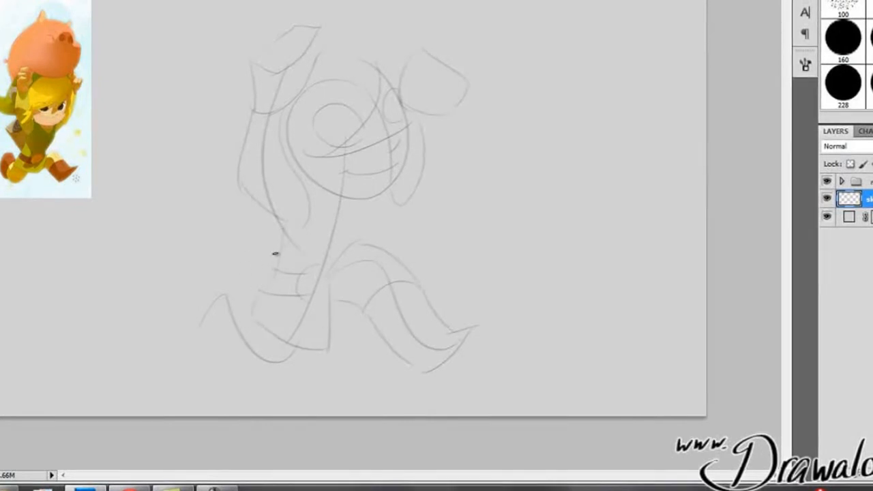
{"action": "left_click_drag", "start_coordinate": [276, 253], "coordinate": [251, 319]}
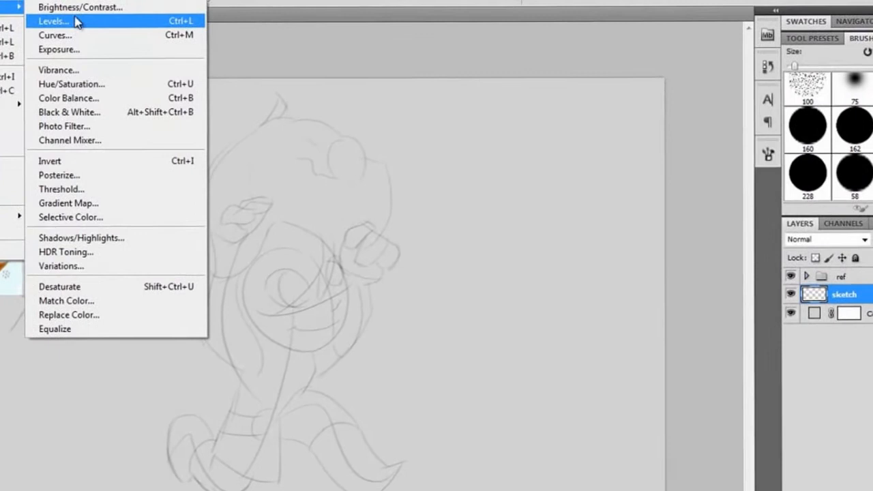
{"action": "left_click", "coordinate": [81, 7]}
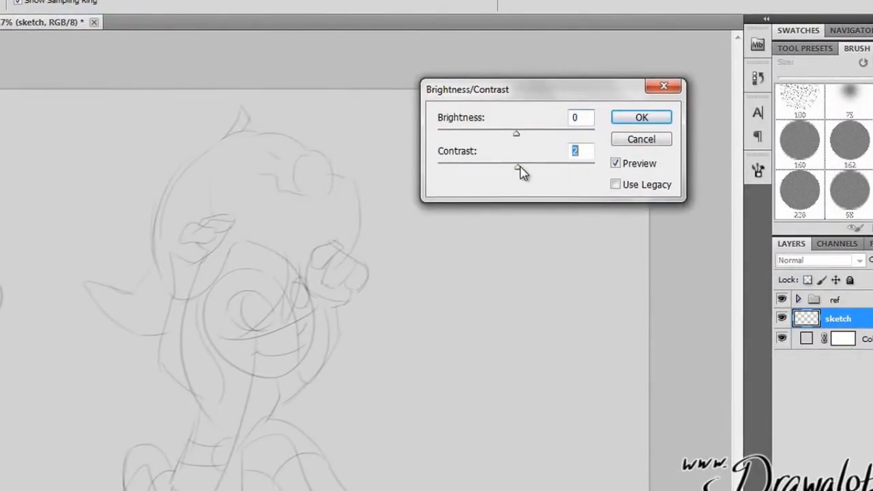
{"action": "left_click_drag", "start_coordinate": [517, 134], "coordinate": [584, 134]}
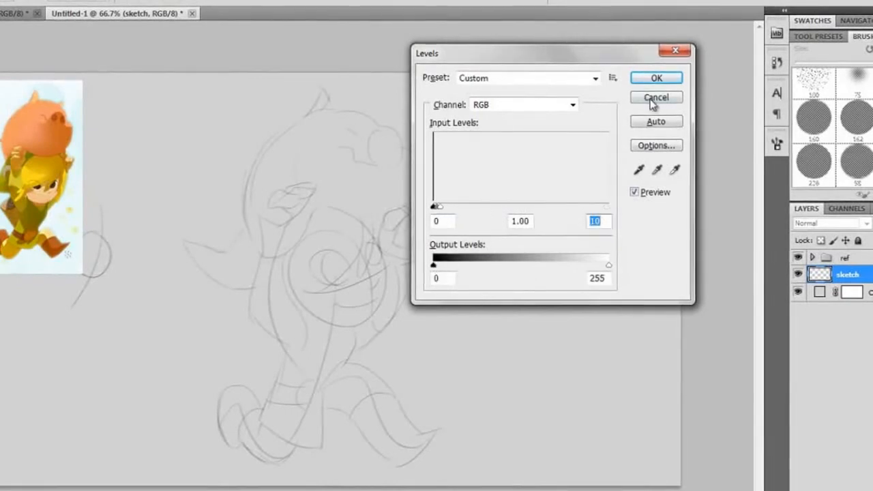
{"action": "left_click", "coordinate": [655, 96]}
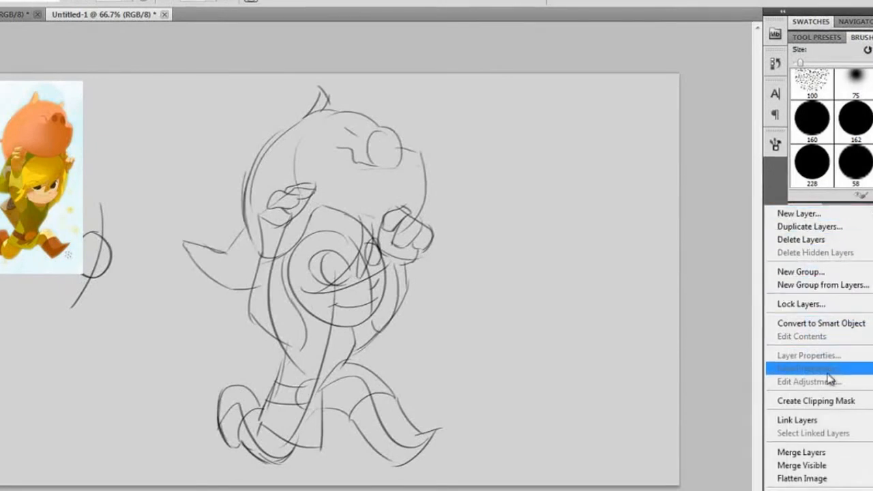
Step: Merge the duplicated sketch layers into one darker layer, sketch copy 4
{"action": "left_click", "coordinate": [818, 368]}
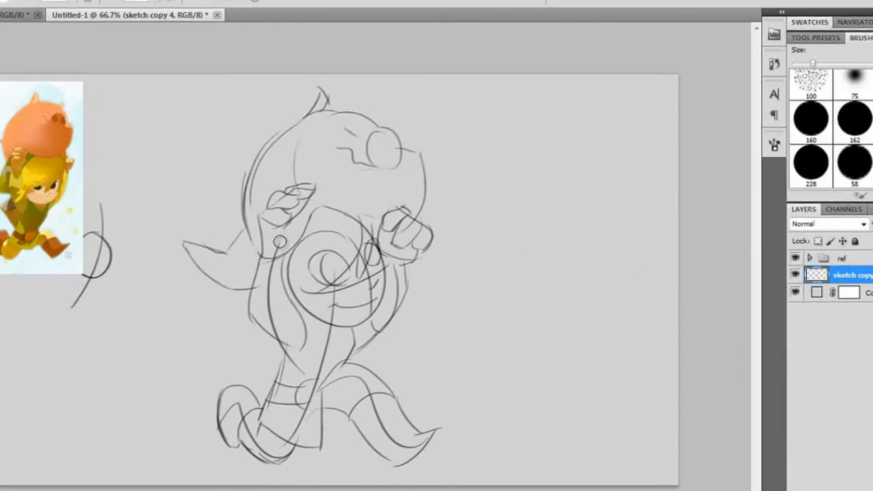
{"action": "left_click_drag", "start_coordinate": [276, 243], "coordinate": [273, 327]}
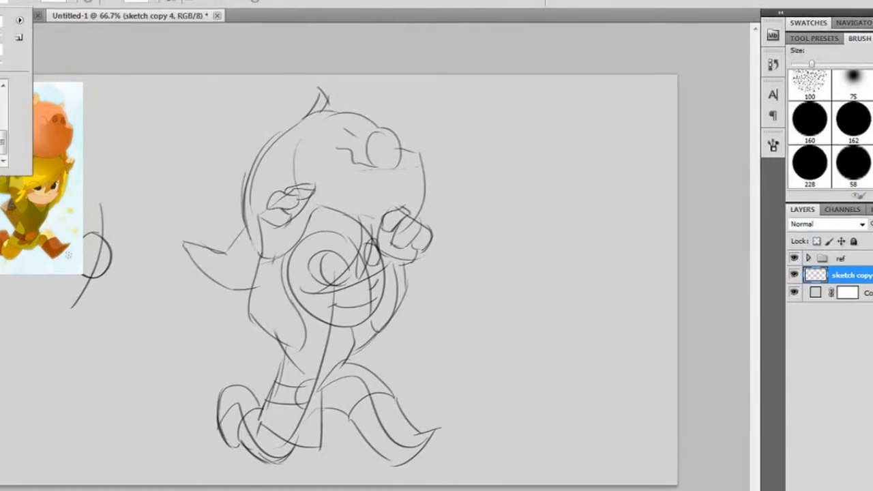
{"action": "mouse_move", "coordinate": [213, 177]}
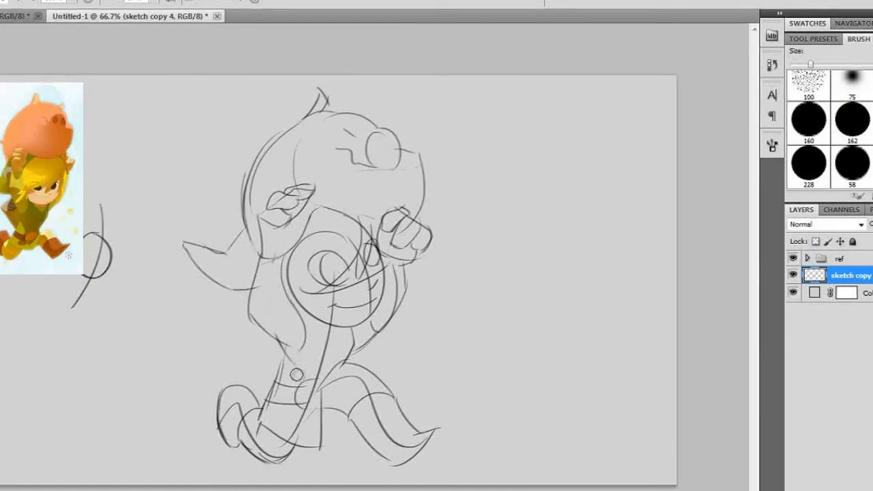
{"action": "mouse_move", "coordinate": [328, 336]}
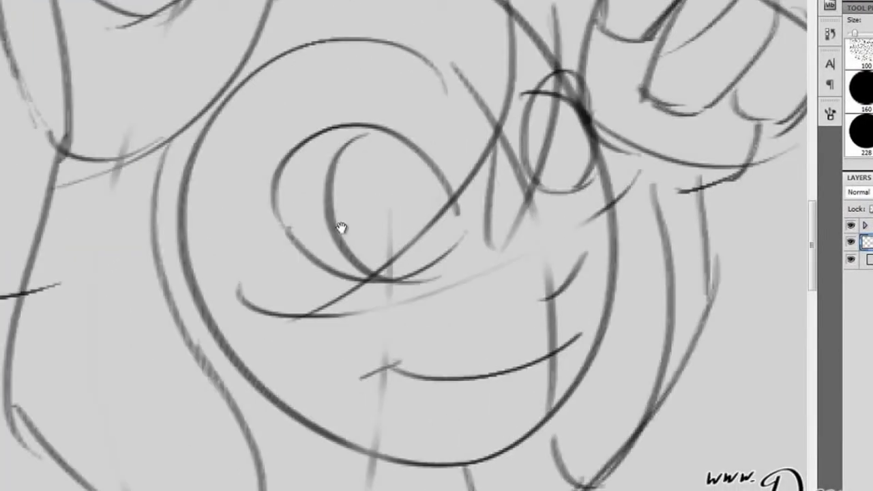
Step: Pan the zoomed-in view across Link's face
{"action": "left_click_drag", "start_coordinate": [342, 228], "coordinate": [674, 201]}
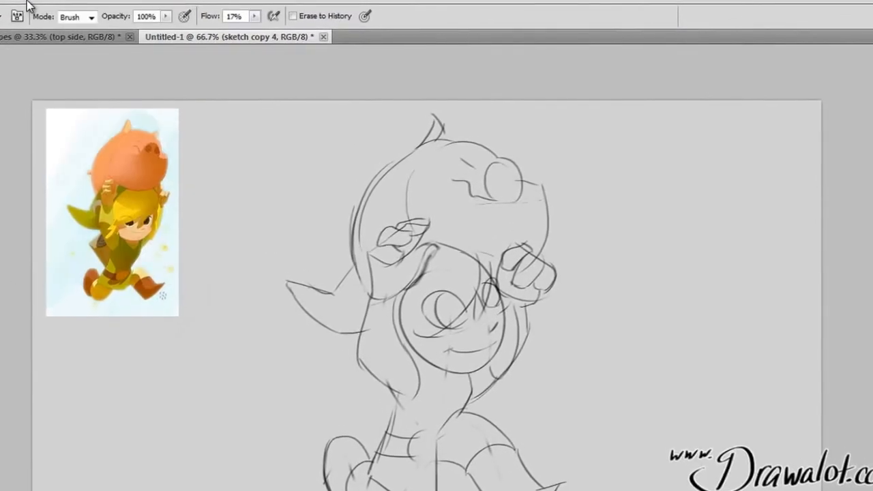
Step: In Image Size, replace the 72 ppi resolution with 300
{"action": "left_click", "coordinate": [17, 15]}
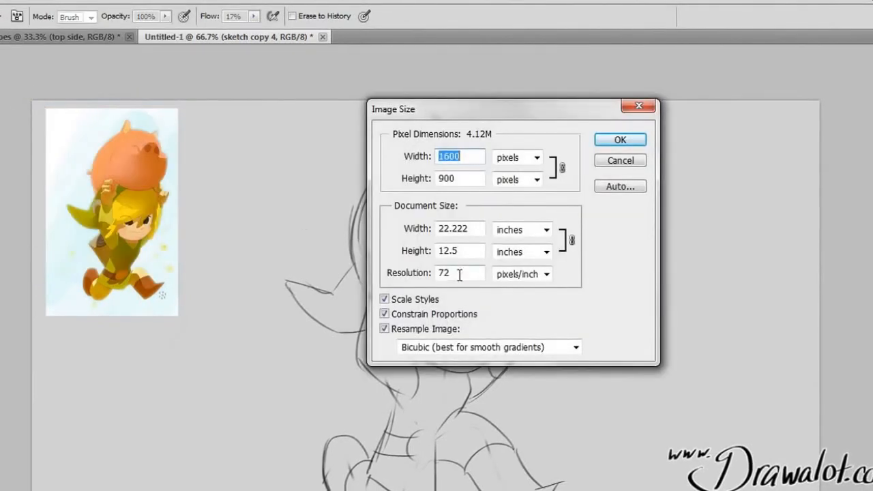
{"action": "left_click", "coordinate": [460, 273]}
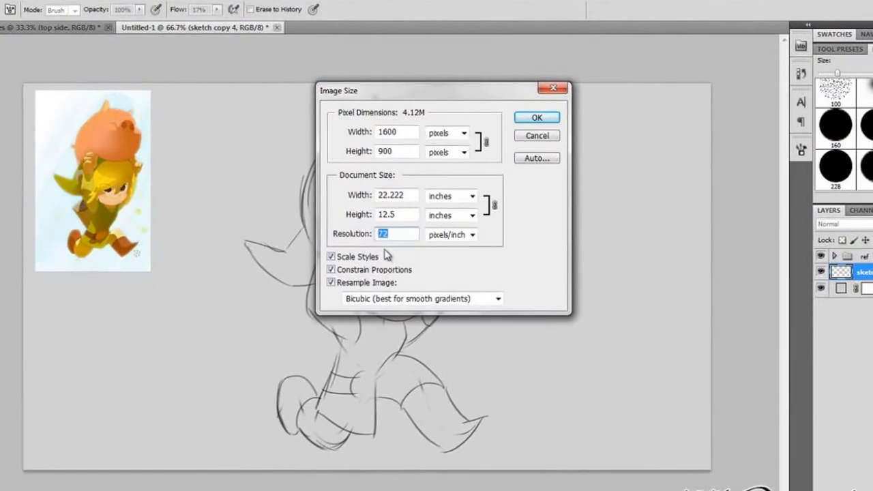
{"action": "mouse_move", "coordinate": [392, 237]}
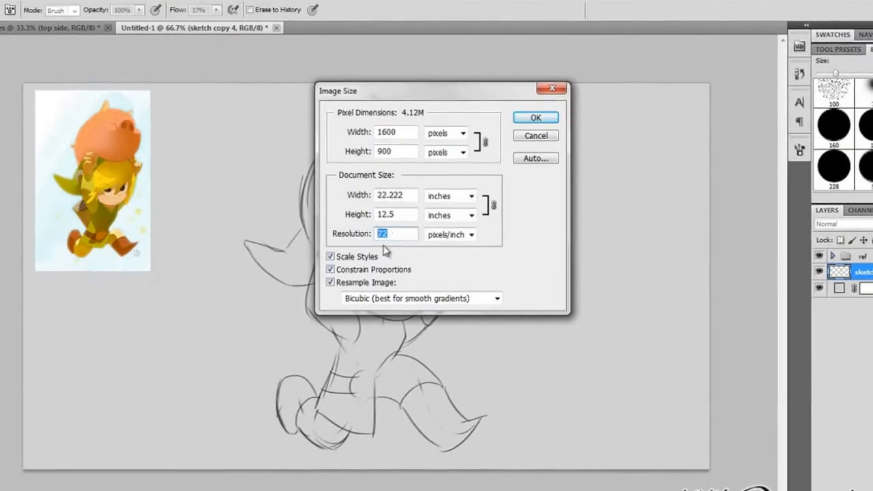
{"action": "type", "text": "300"}
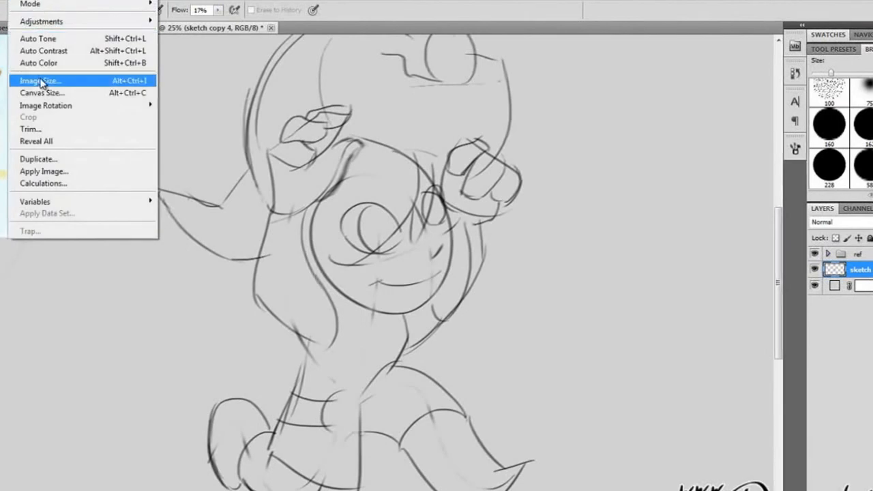
{"action": "mouse_move", "coordinate": [42, 92]}
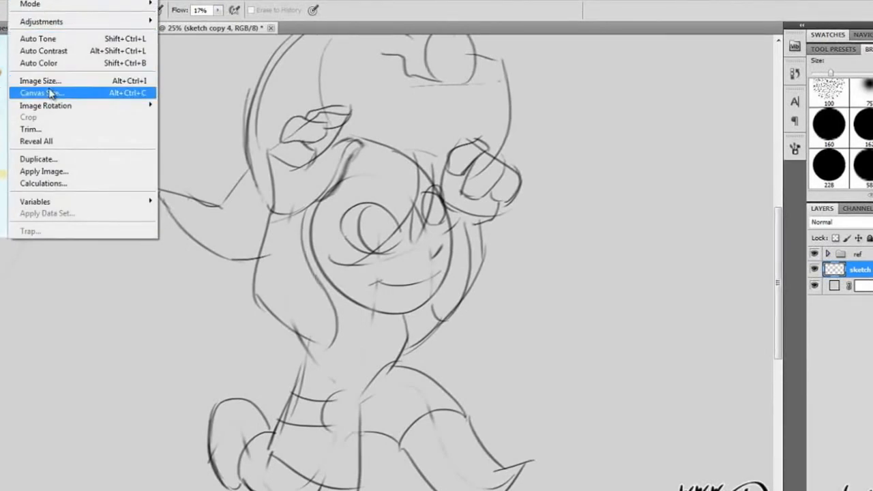
{"action": "mouse_move", "coordinate": [39, 81]}
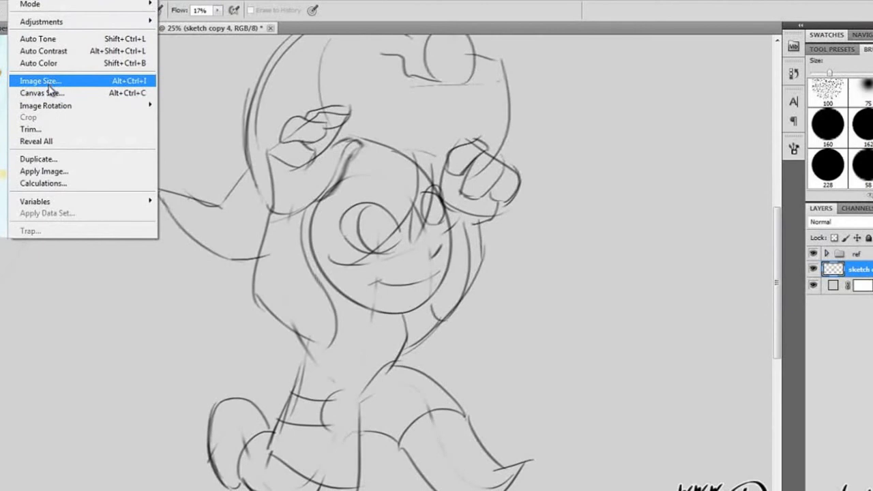
{"action": "mouse_move", "coordinate": [47, 93]}
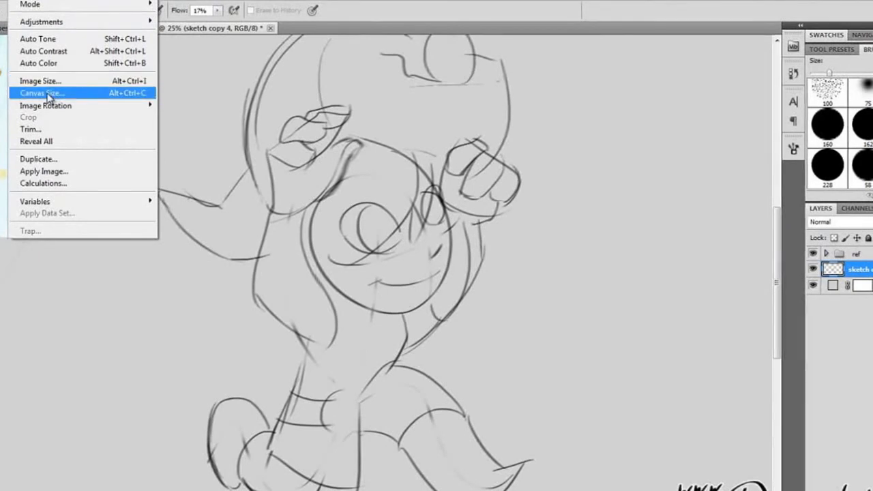
Step: Reopen Image Size, now showing 6667×3750 px at 300 ppi
{"action": "left_click", "coordinate": [40, 80]}
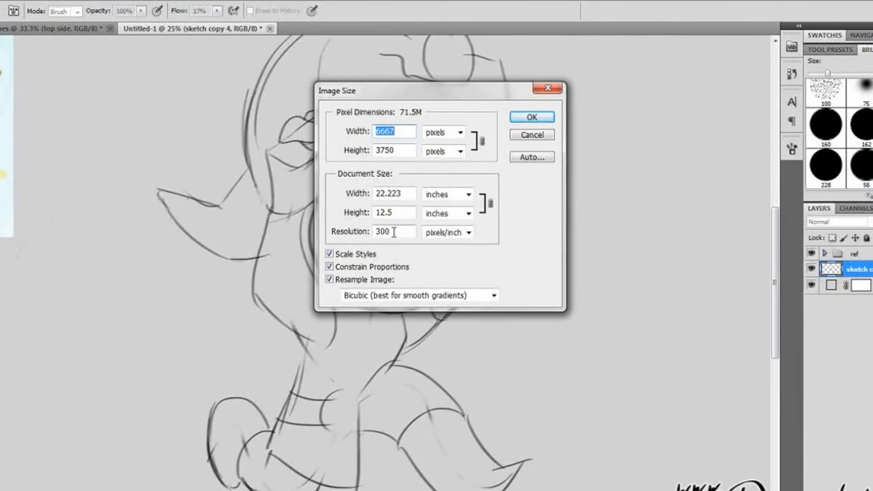
Step: Inspect the pixel height and proportion settings, then close Image Size
{"action": "left_click", "coordinate": [386, 232]}
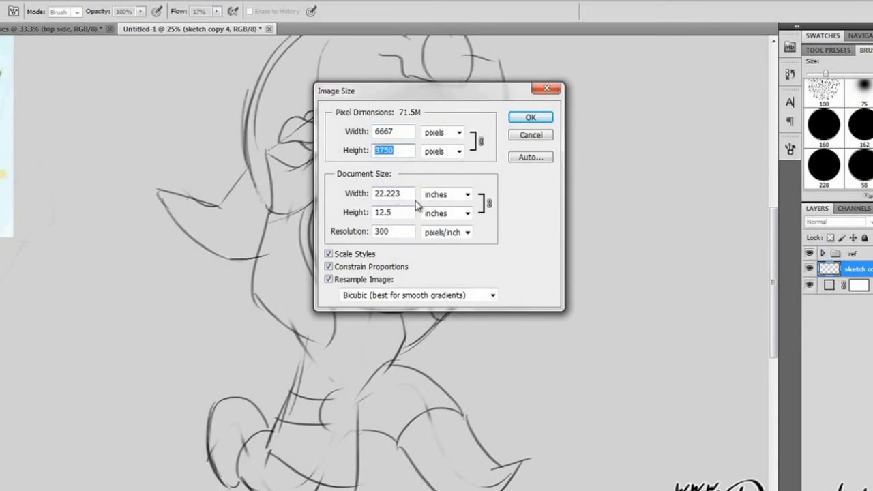
{"action": "mouse_move", "coordinate": [389, 210]}
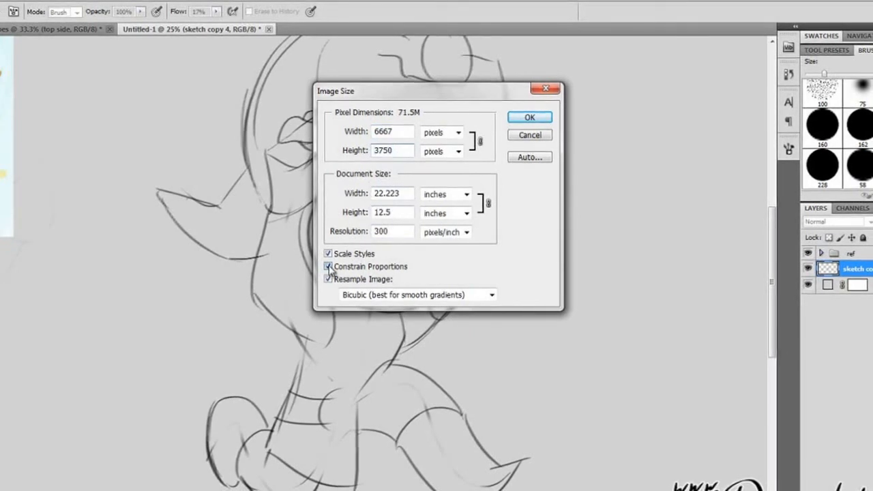
{"action": "left_click", "coordinate": [329, 278]}
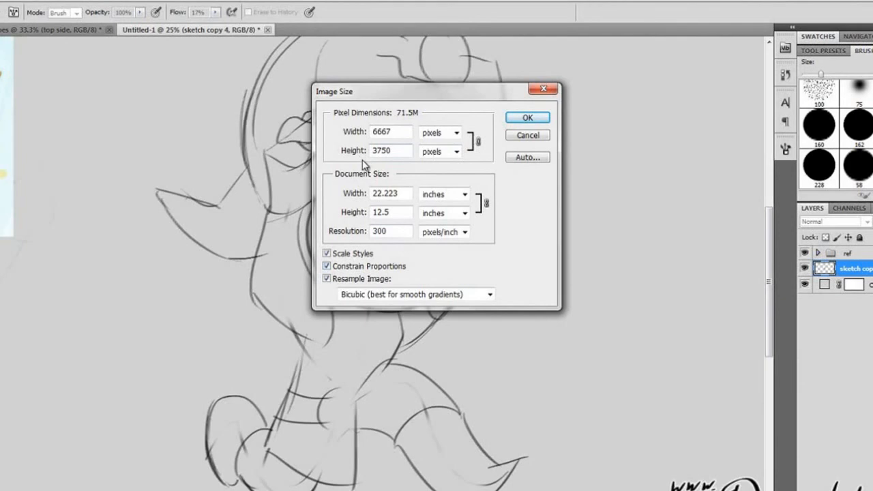
{"action": "left_click", "coordinate": [526, 117]}
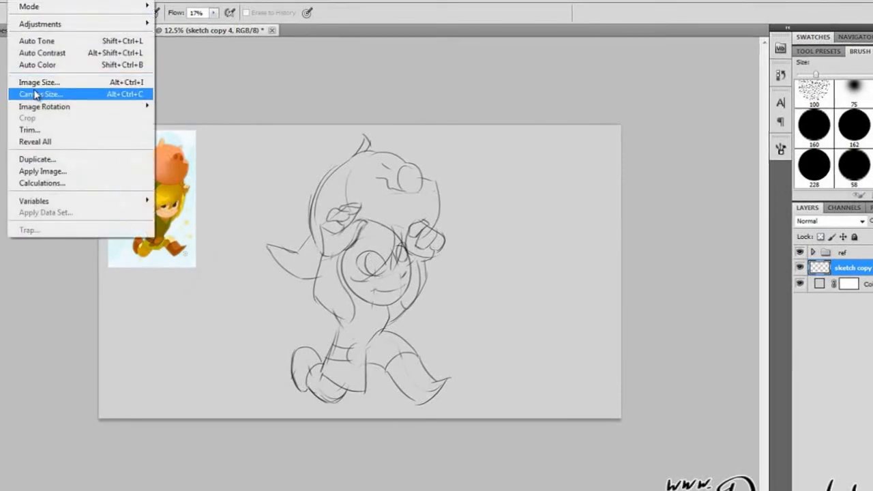
Step: Resize the canvas to 18 inches tall, anchored at bottom-center
{"action": "left_click", "coordinate": [40, 93]}
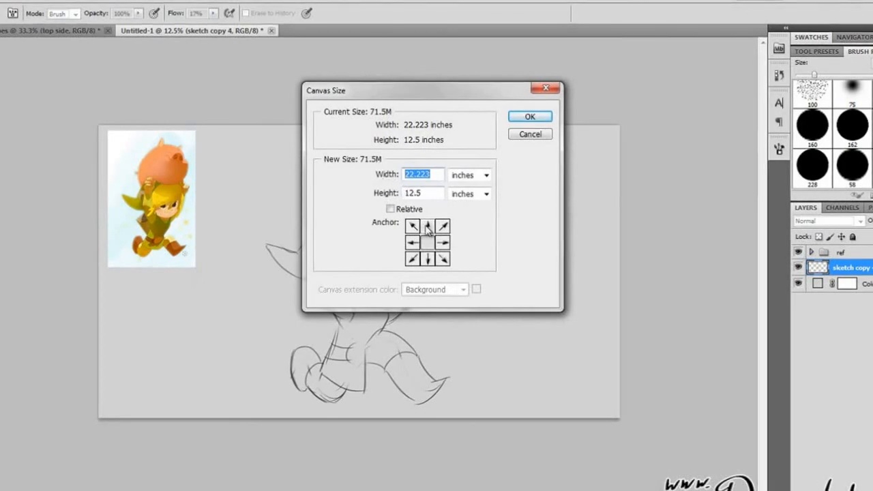
{"action": "left_click", "coordinate": [412, 226]}
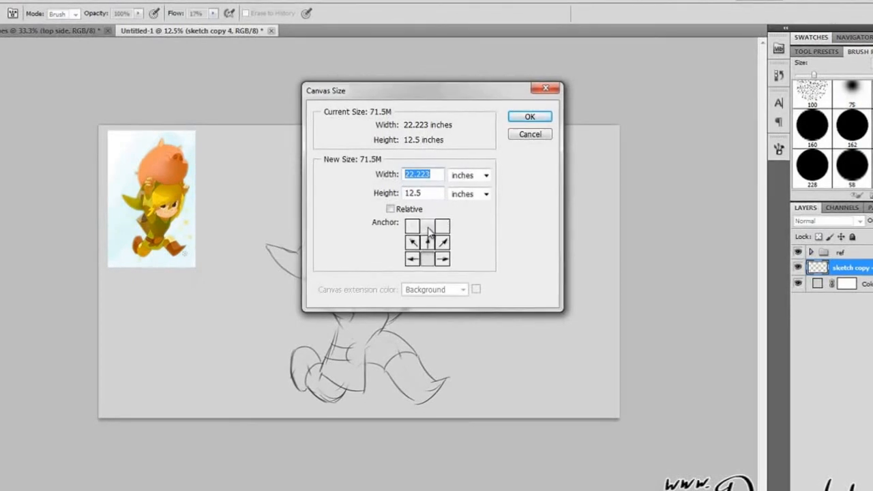
{"action": "left_click", "coordinate": [427, 242]}
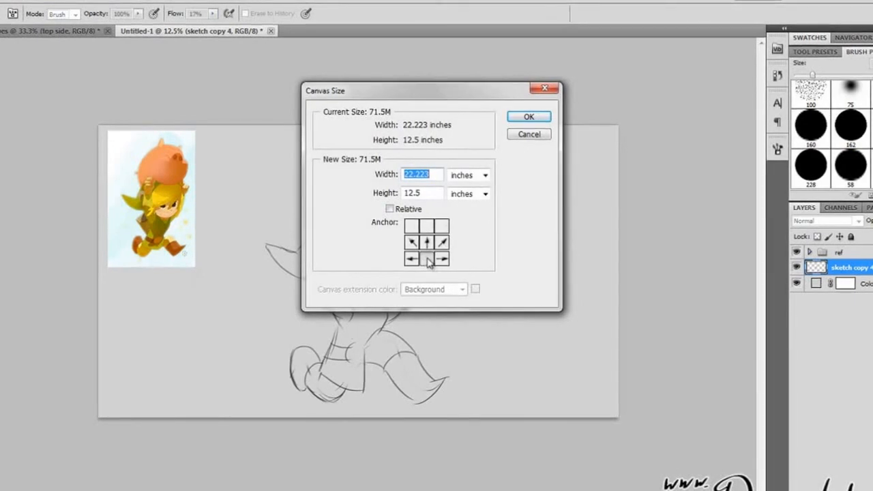
{"action": "left_click", "coordinate": [422, 193]}
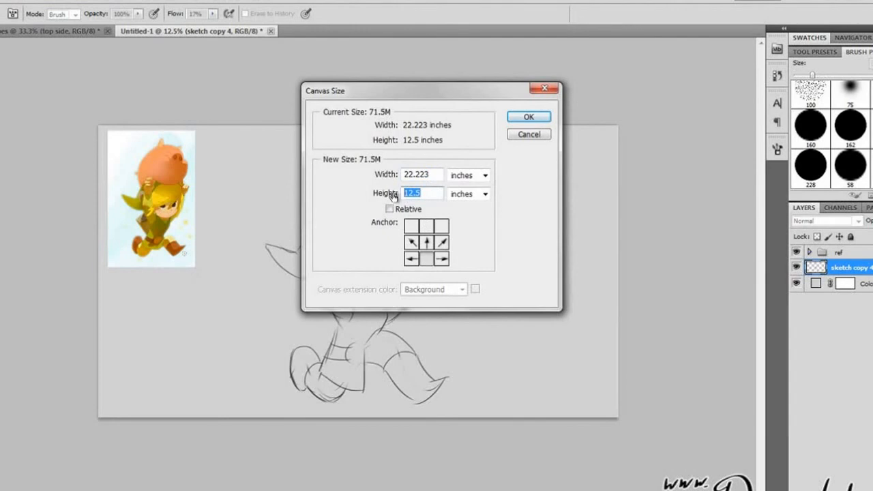
{"action": "type", "text": "18"}
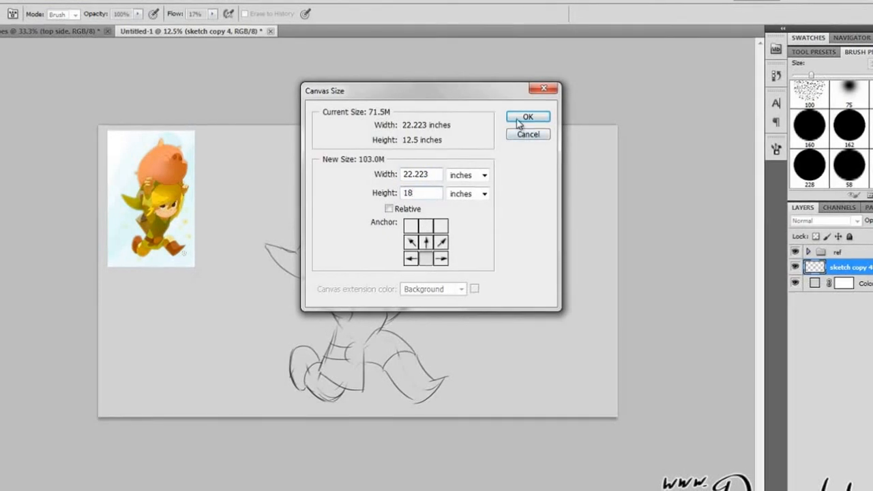
{"action": "left_click", "coordinate": [528, 117]}
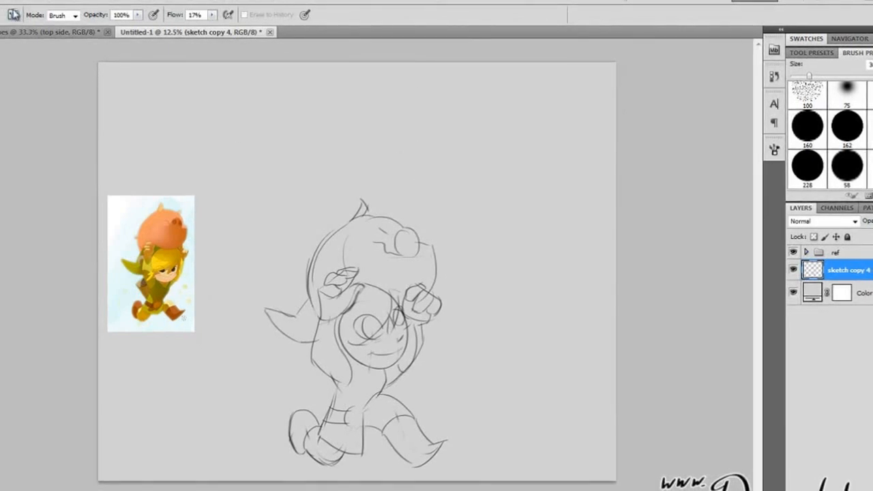
Step: Reopen Canvas Size to verify the new height, then cancel
{"action": "left_click", "coordinate": [31, 8]}
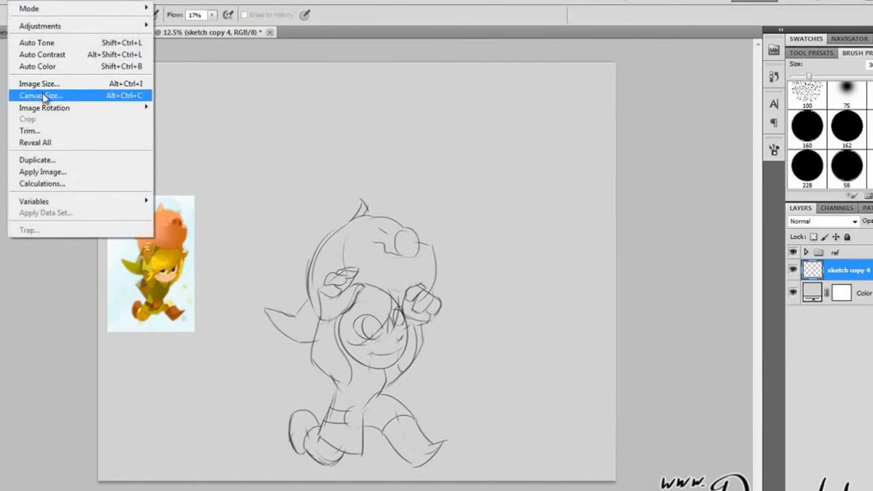
{"action": "left_click", "coordinate": [40, 95]}
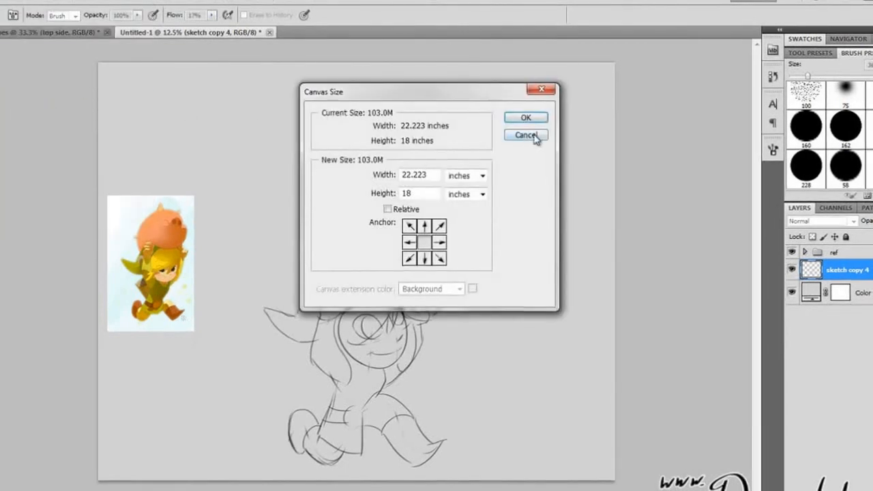
{"action": "left_click", "coordinate": [525, 135]}
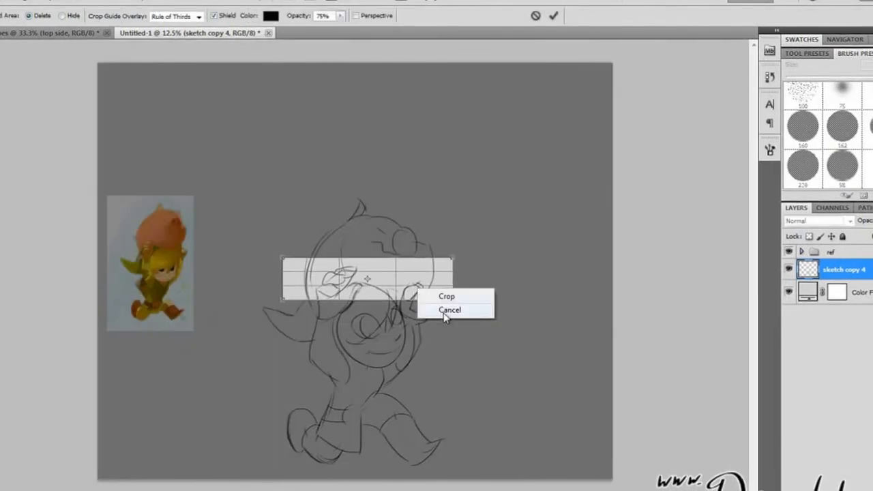
Step: Cancel the old crop box and draw a new one around Link's upper body
{"action": "left_click", "coordinate": [450, 310]}
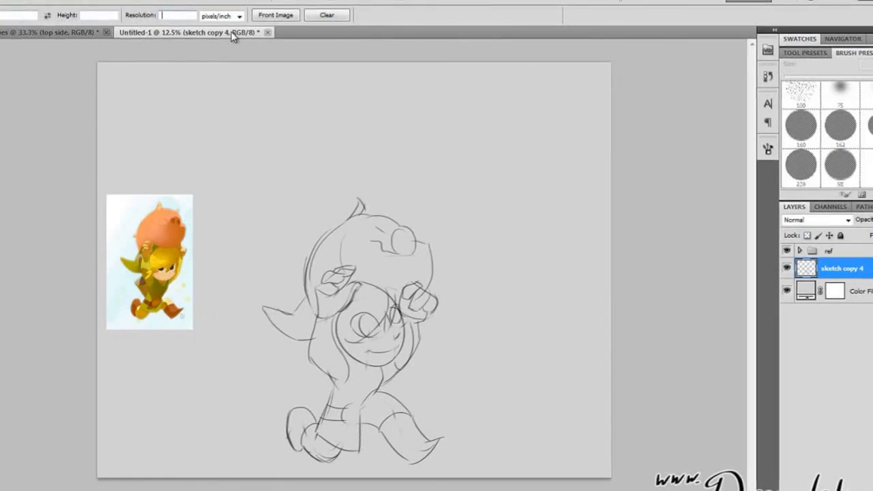
{"action": "left_click_drag", "start_coordinate": [311, 258], "coordinate": [430, 372]}
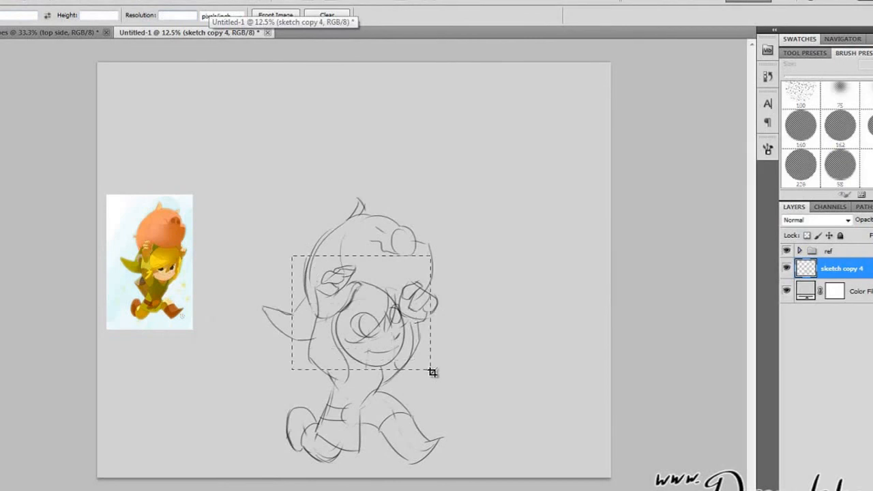